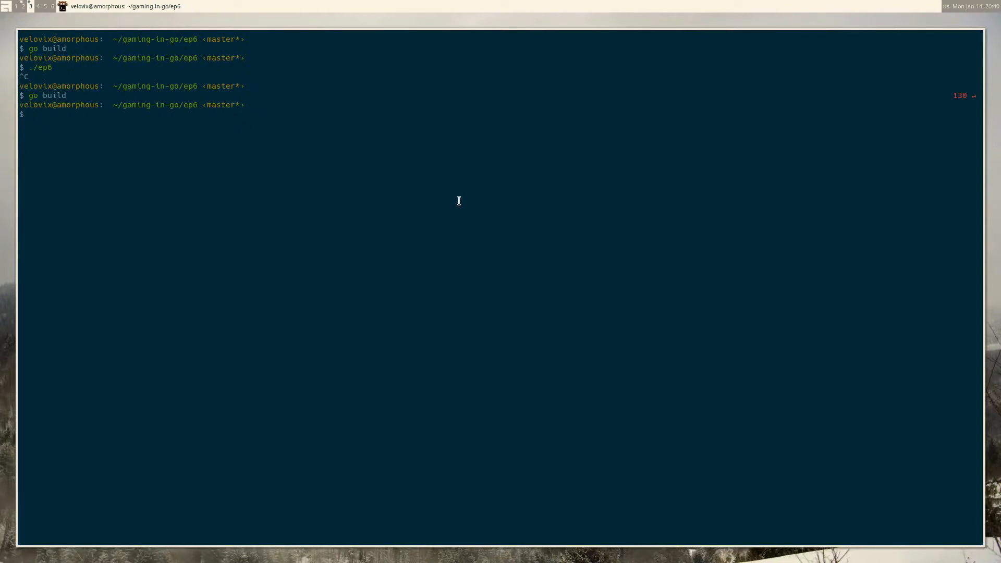
Step: Run ./ep6 in the ep6 folder to launch the shooter game
{"action": "type", "text": "./ep6"}
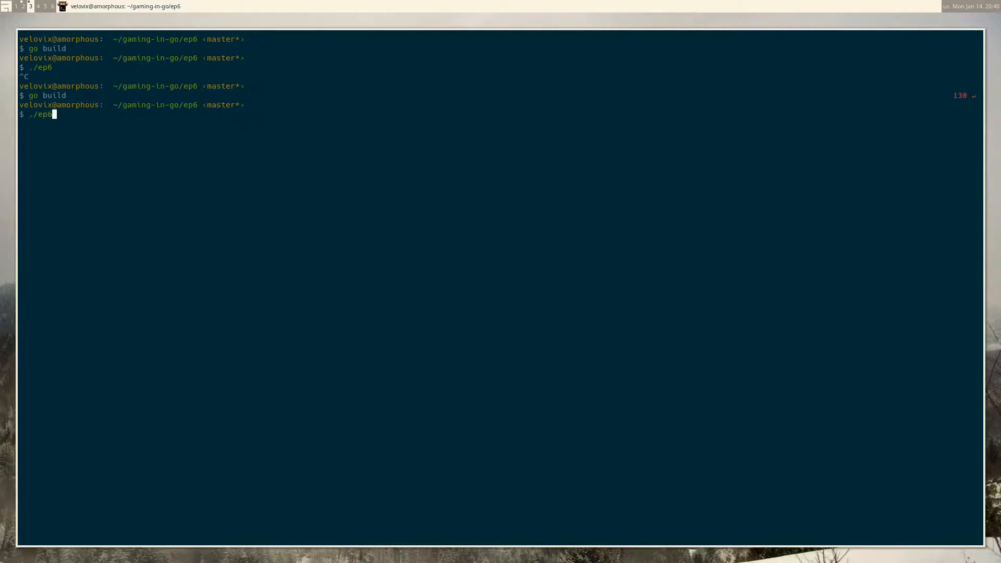
{"action": "key", "text": "Return"}
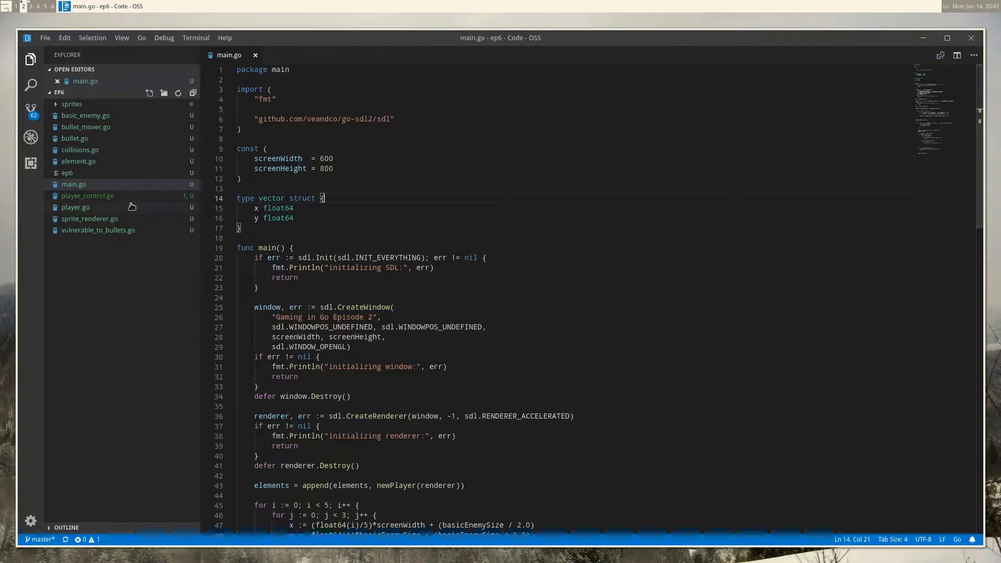
Step: Inspect newKeyboardMover in player.go and its speed field in player_control.go
{"action": "left_click", "coordinate": [75, 207]}
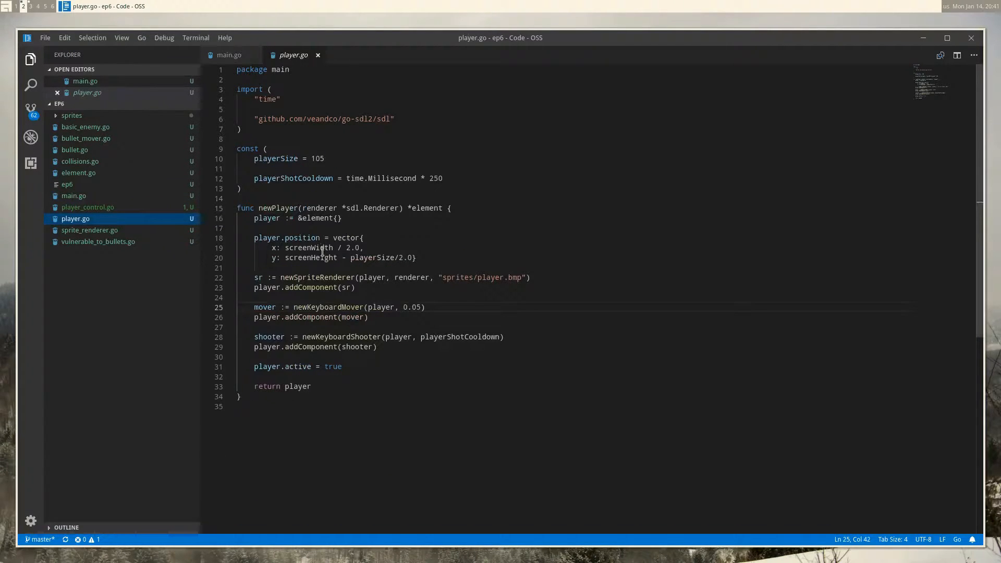
{"action": "double_click", "coordinate": [328, 307]}
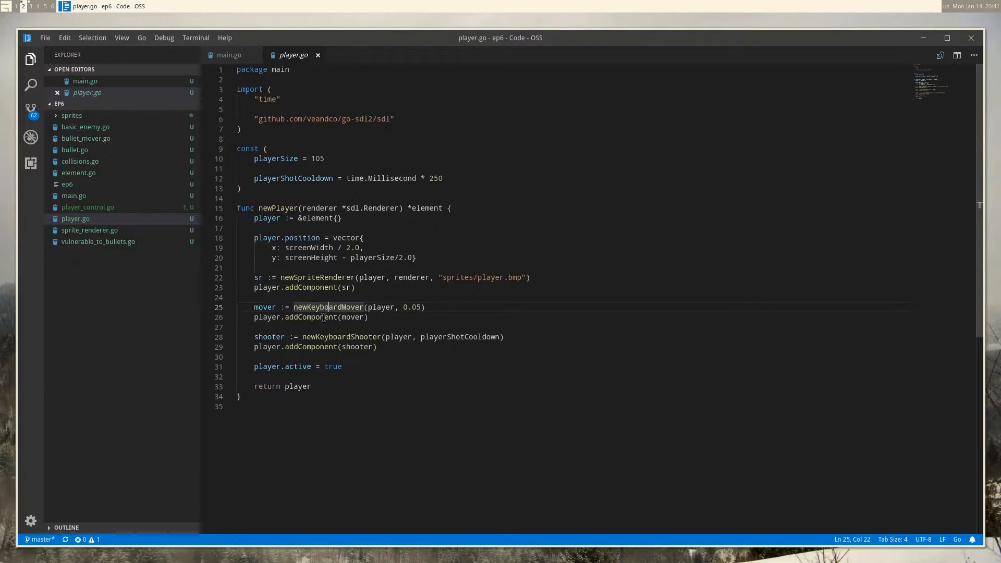
{"action": "mouse_move", "coordinate": [486, 302]}
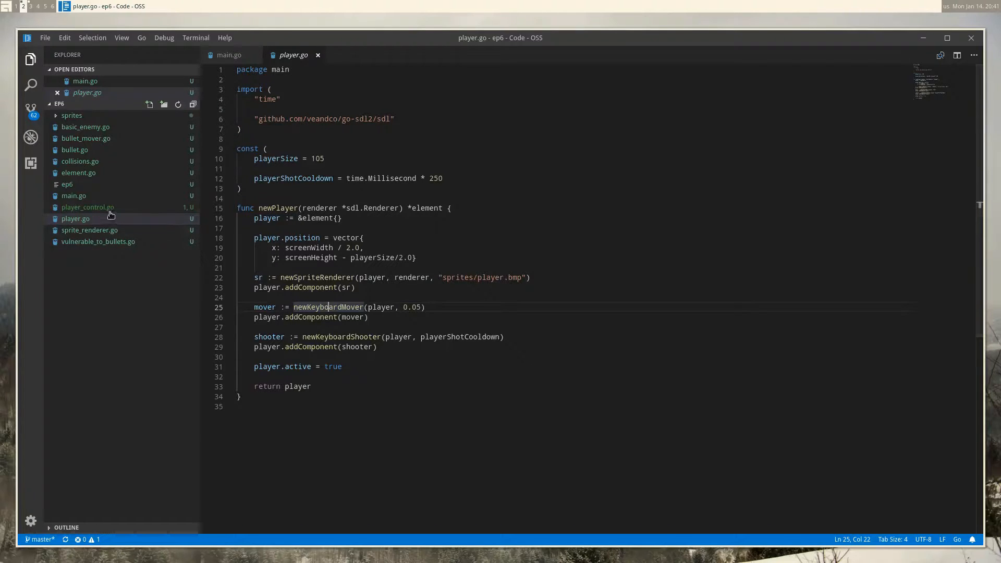
{"action": "left_click", "coordinate": [87, 207]}
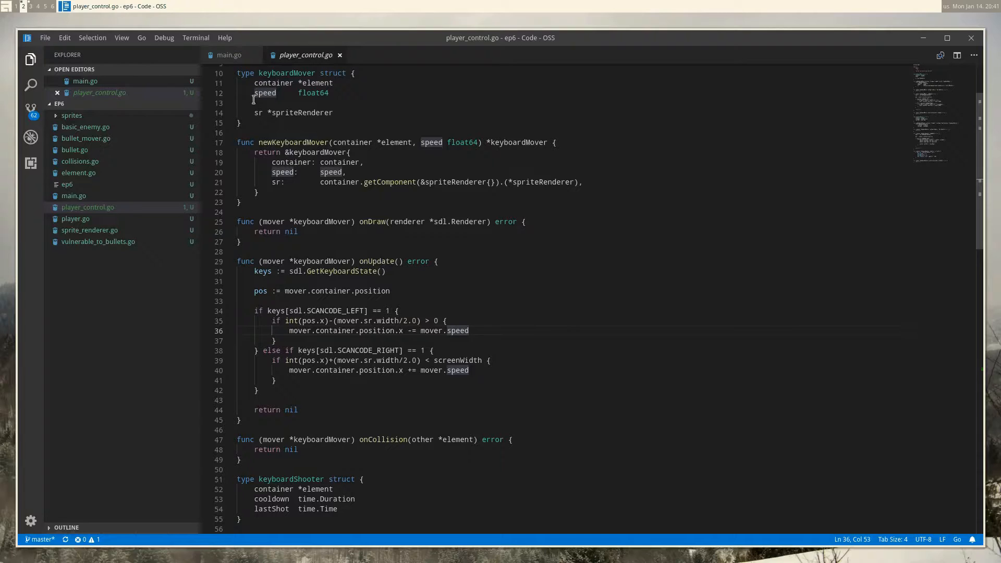
{"action": "left_click", "coordinate": [75, 219]}
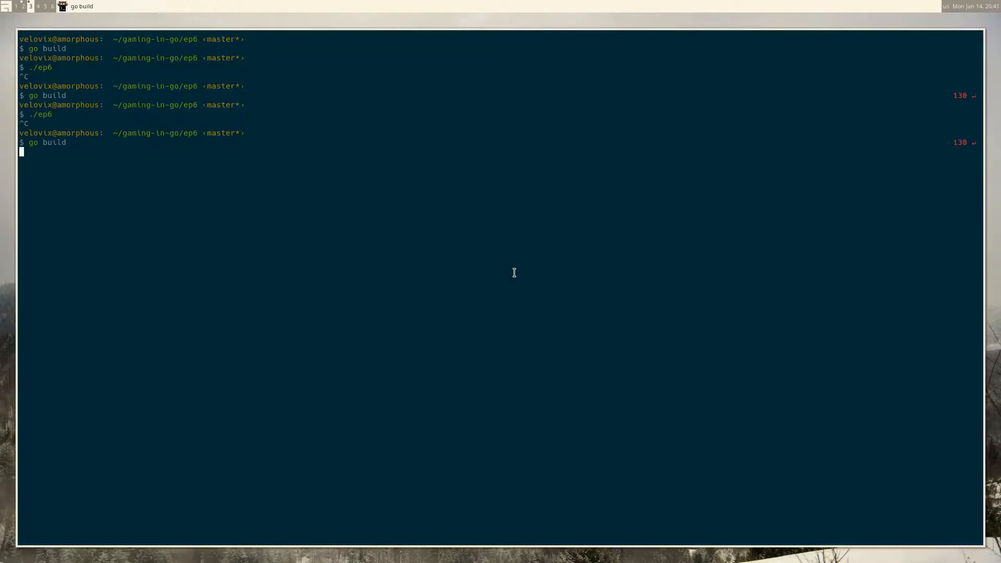
Step: Launch ./ep6 and move the player ship left below the enemy rows
{"action": "type", "text": "./ep6"}
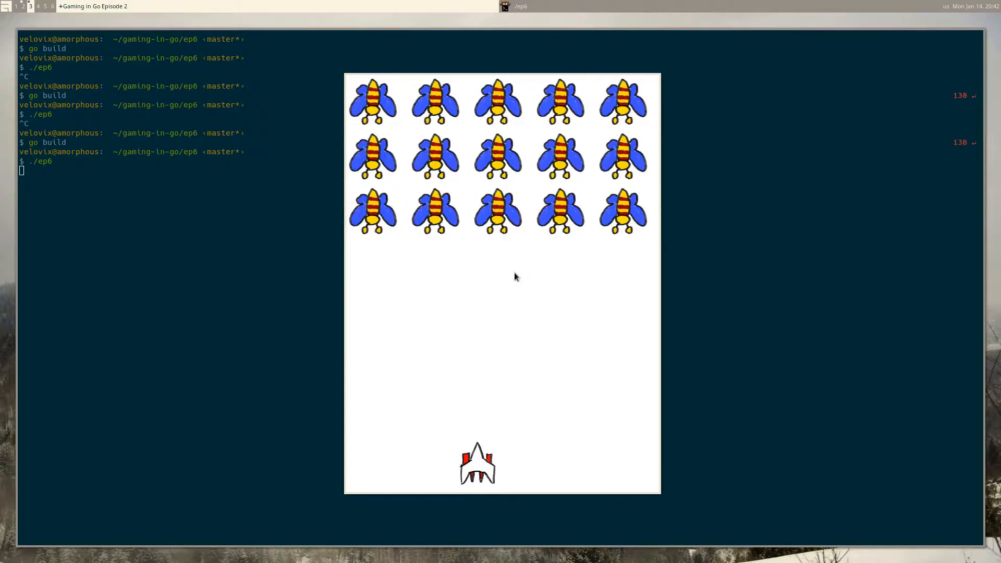
{"action": "key", "text": "Left"}
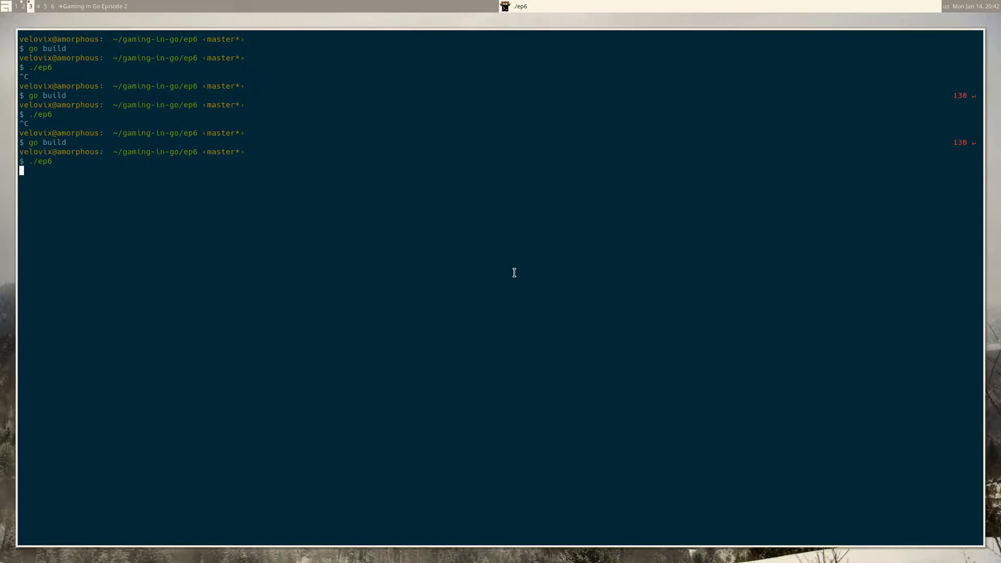
{"action": "left_click", "coordinate": [62, 6]}
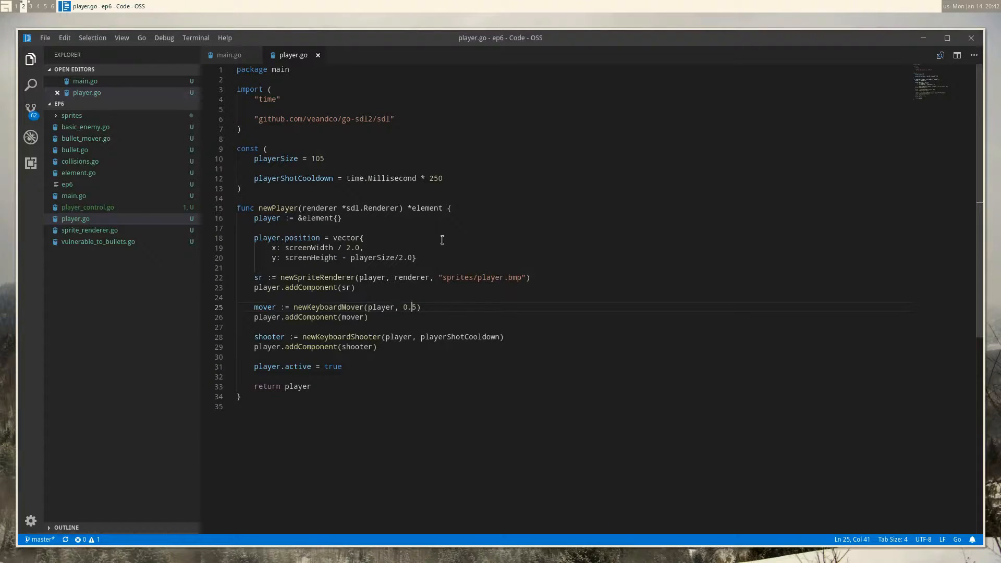
{"action": "type", "text": "0"}
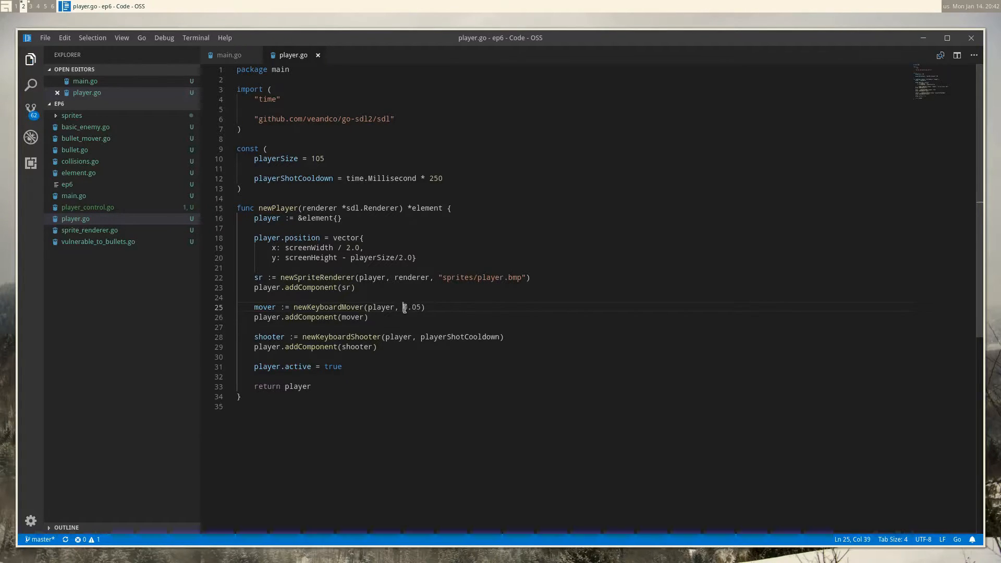
{"action": "double_click", "coordinate": [411, 307]}
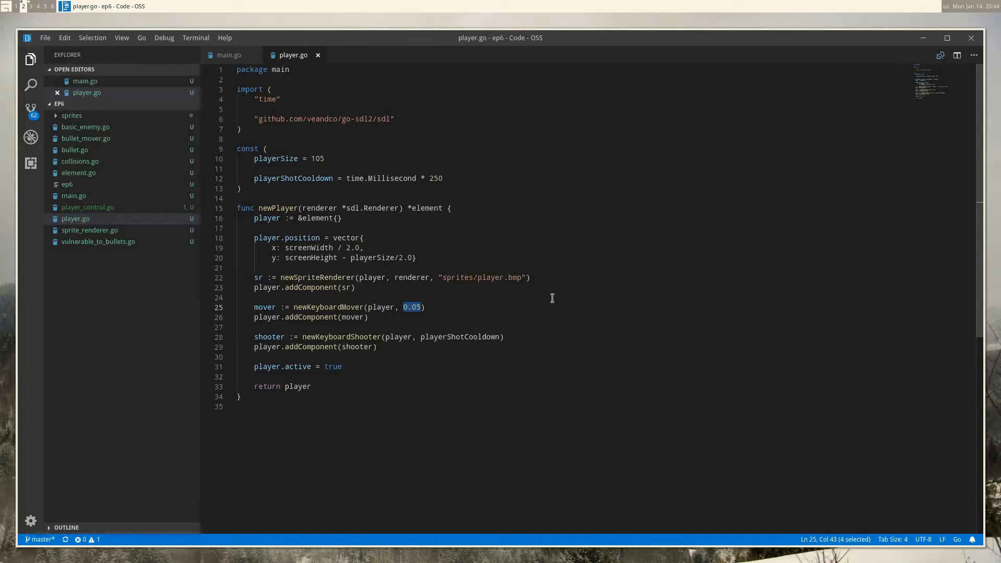
{"action": "mouse_move", "coordinate": [433, 126]}
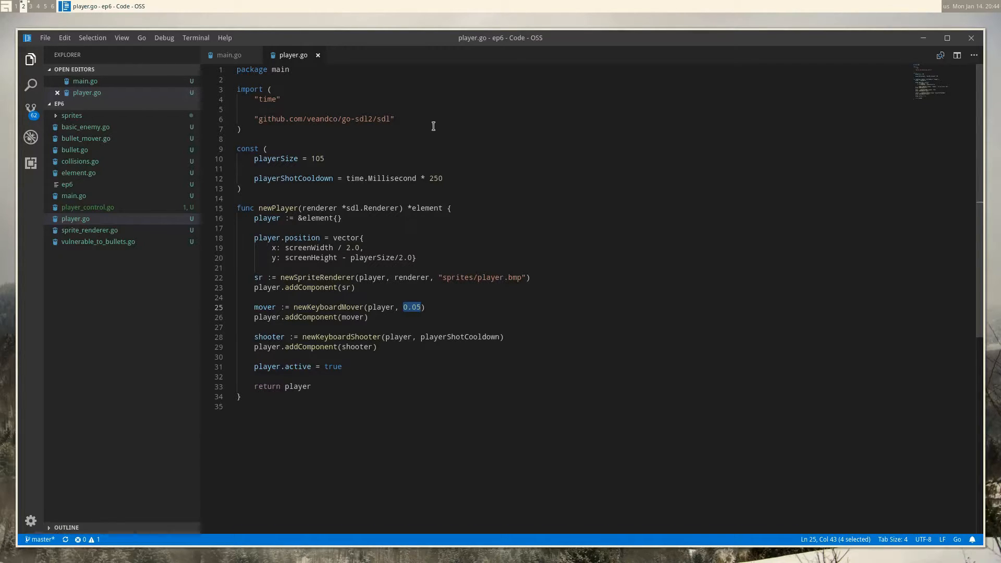
Step: Add 'var delta float64' on a new line after the vector struct in main.go
{"action": "left_click", "coordinate": [229, 55]}
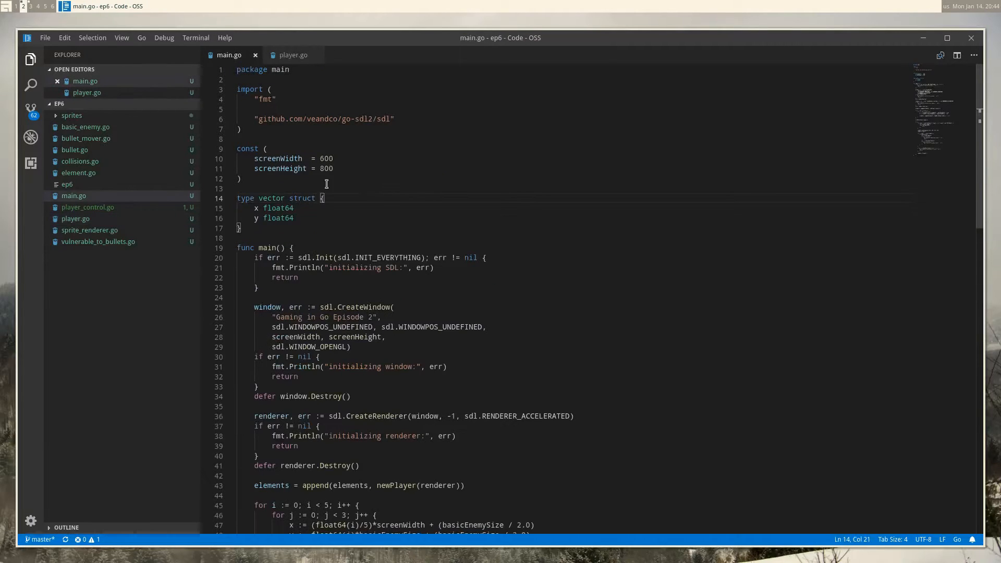
{"action": "left_click", "coordinate": [241, 228]}
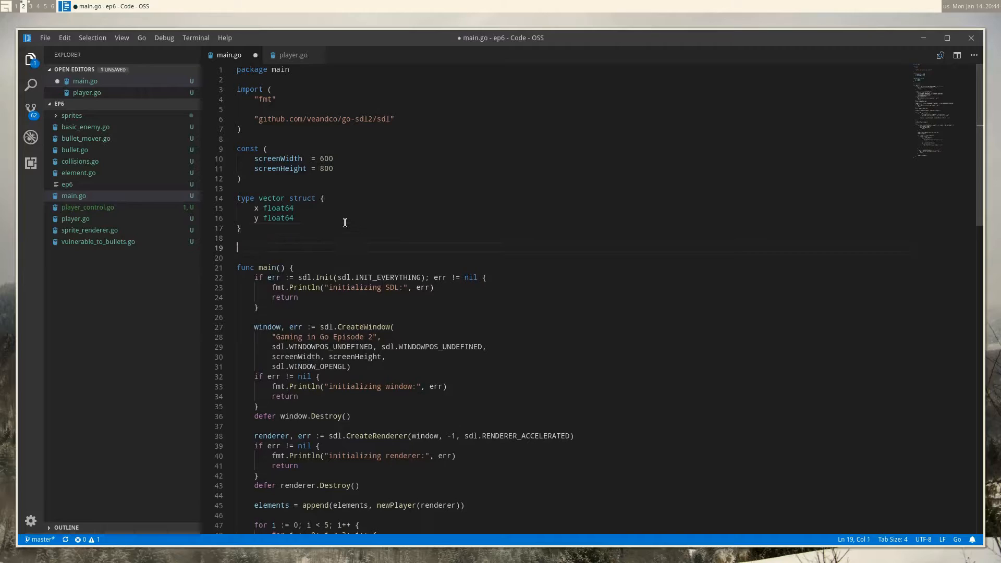
{"action": "type", "text": "var delta"}
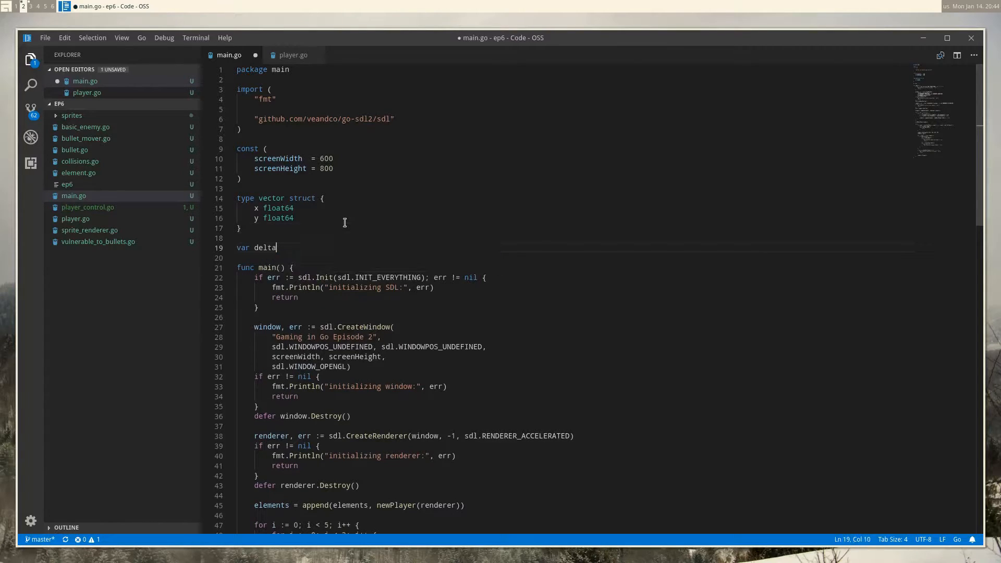
{"action": "type", "text": "float64"}
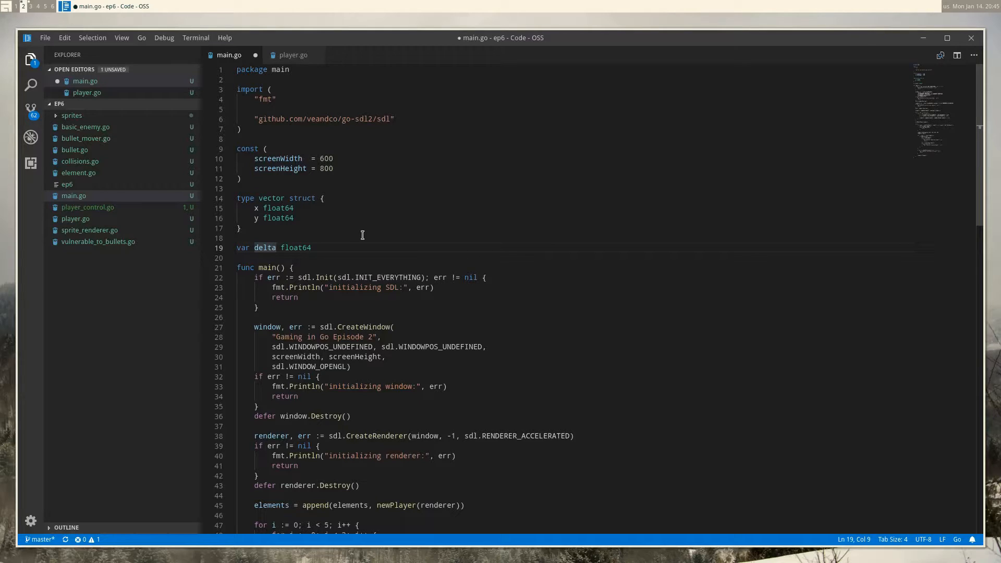
{"action": "scroll", "scroll_direction": "down", "scroll_amount": 3}
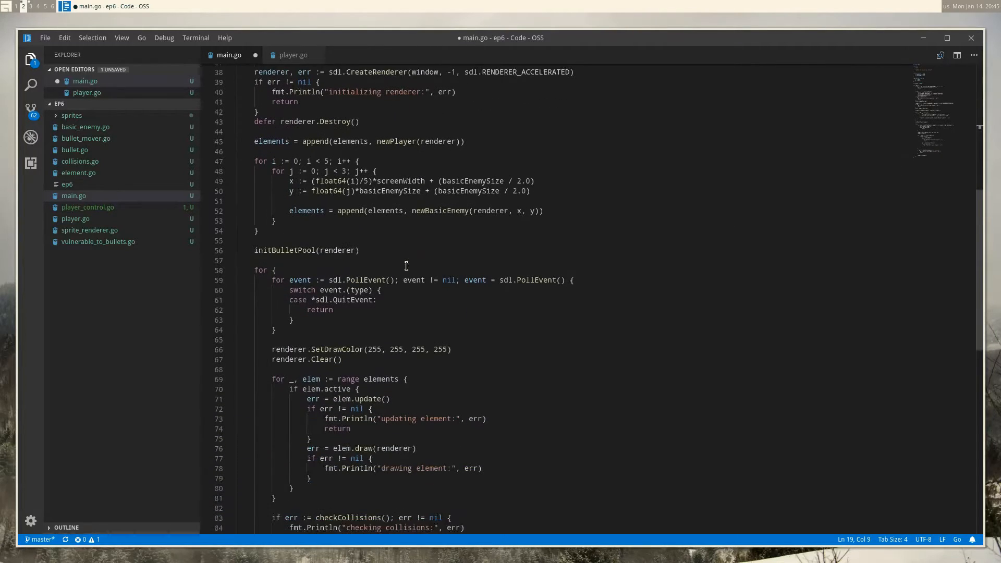
Step: Add frameStartTime := time.Now() at the start of the game loop
{"action": "scroll", "scroll_direction": "down", "scroll_amount": 3}
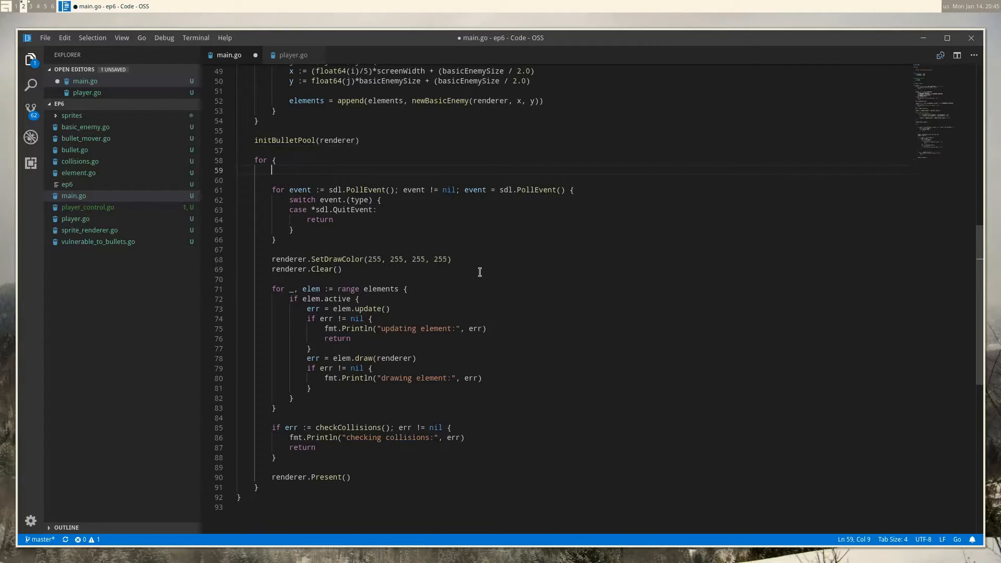
{"action": "type", "text": "fa"}
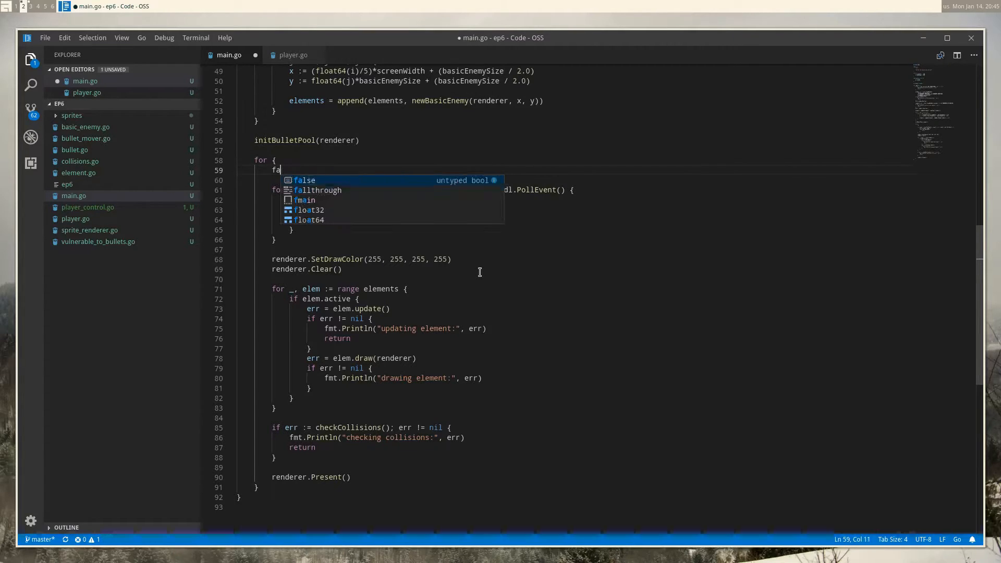
{"action": "type", "text": "rameStartTime"}
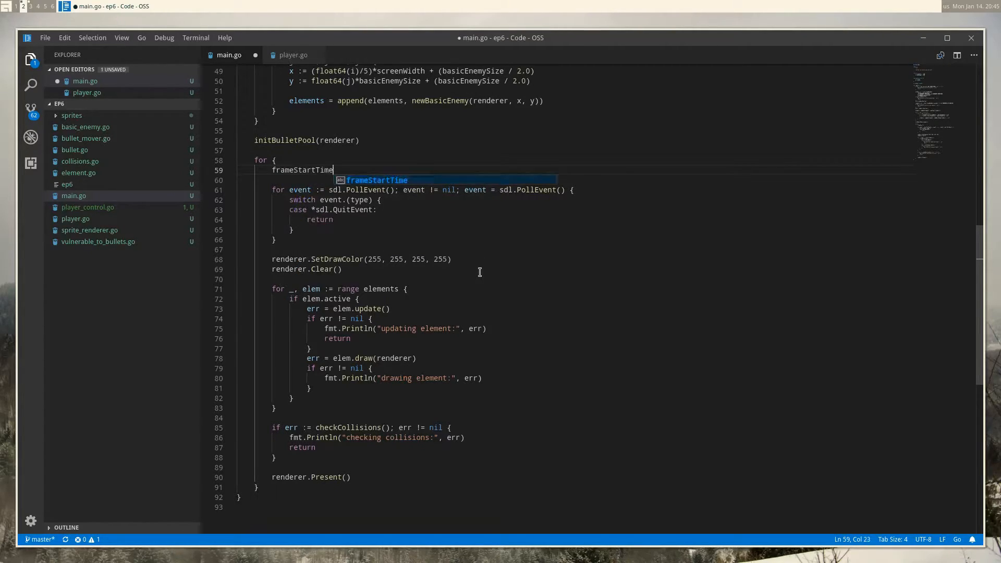
{"action": "type", "text": ":= time.Now("}
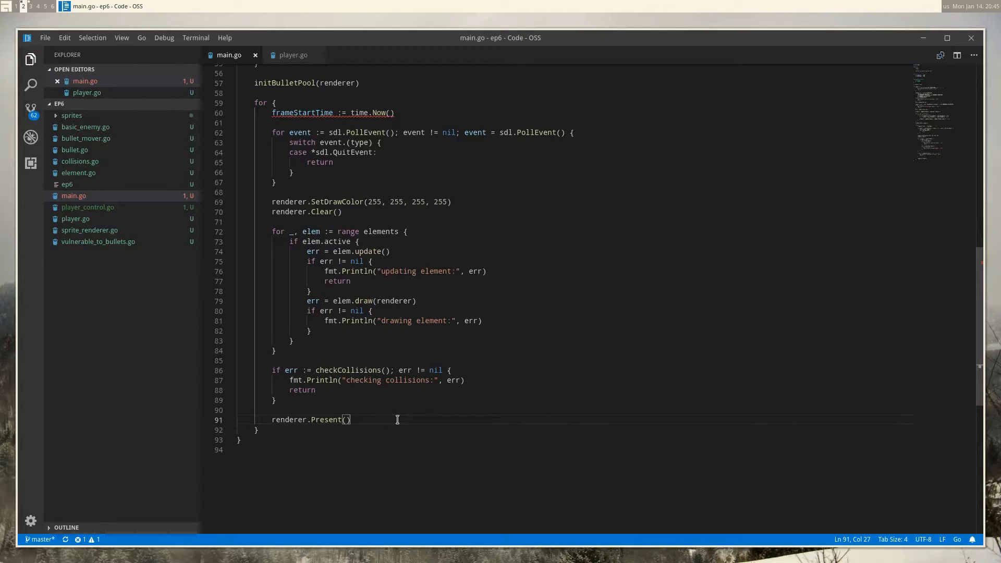
Step: Print time.Since(frameStartTime) after renderer.Present()
{"action": "type", "text": "fmt.Println("}
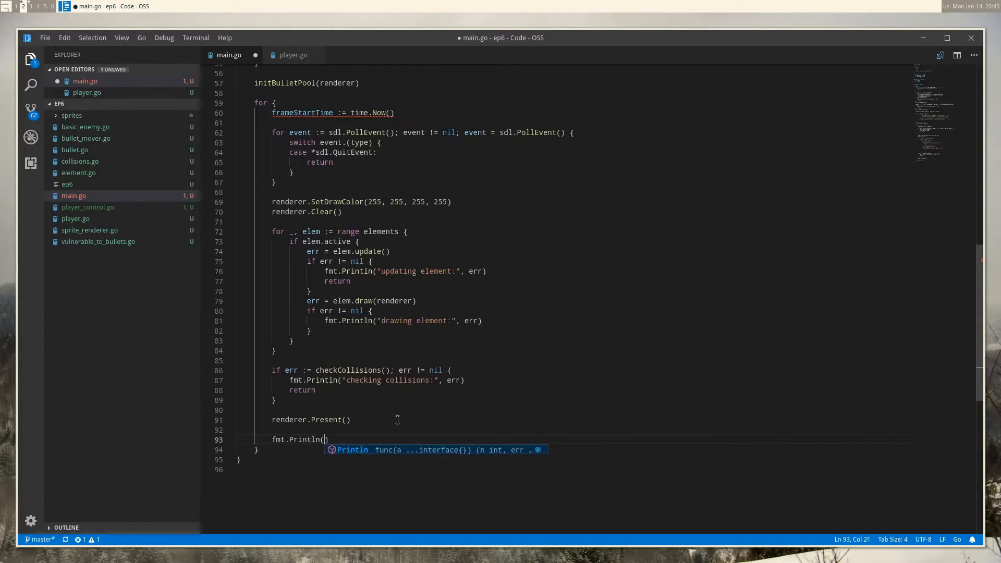
{"action": "type", "text": "time."}
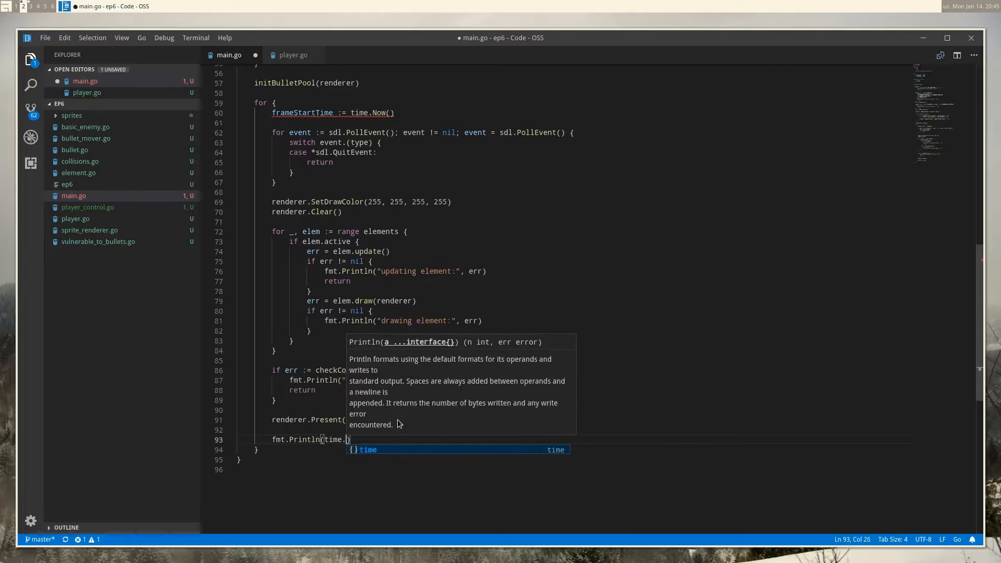
{"action": "type", "text": "Since(fra"}
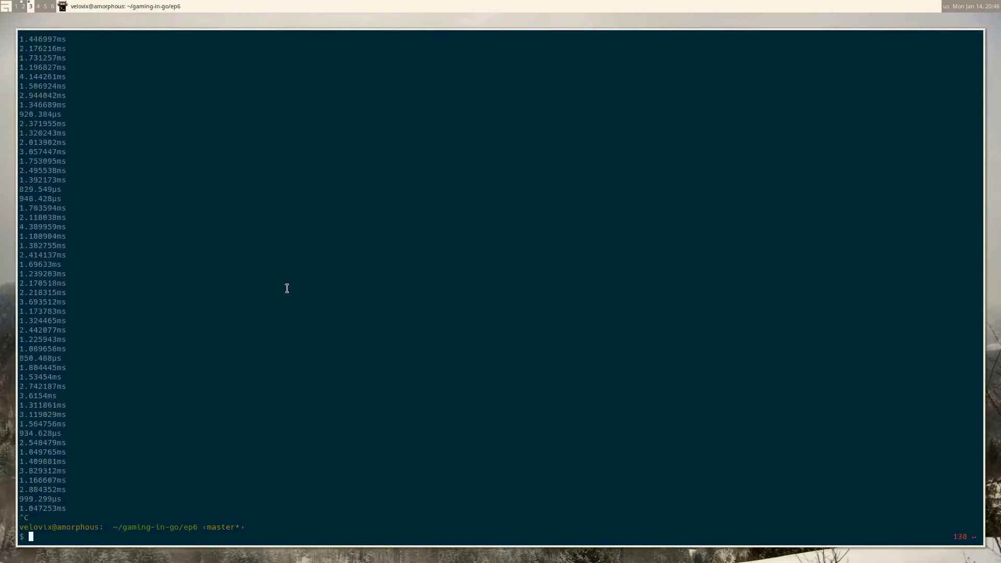
{"action": "mouse_move", "coordinate": [80, 278]}
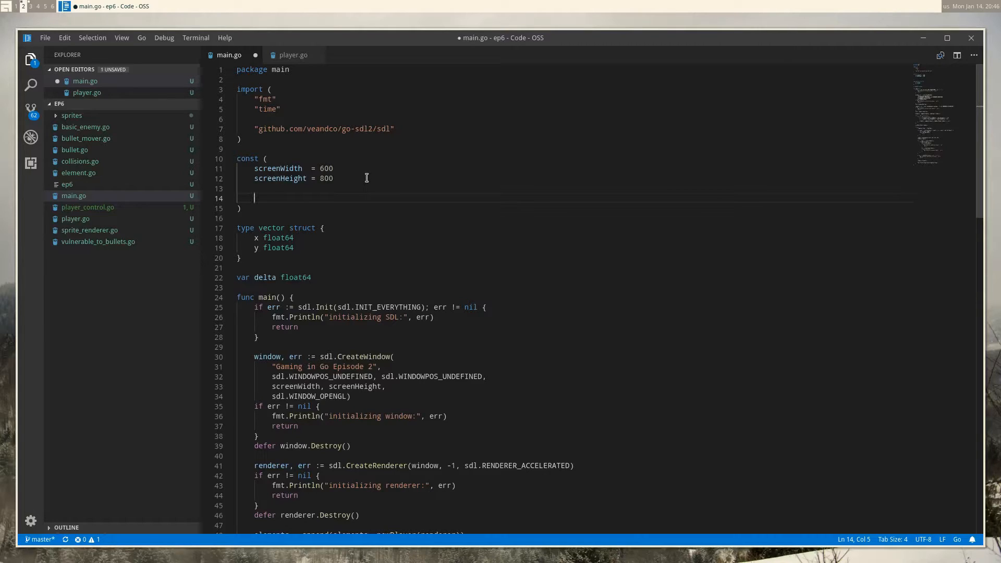
Step: Declare targetTicksPerSecond = 60 in main.go's const block
{"action": "type", "text": "target"}
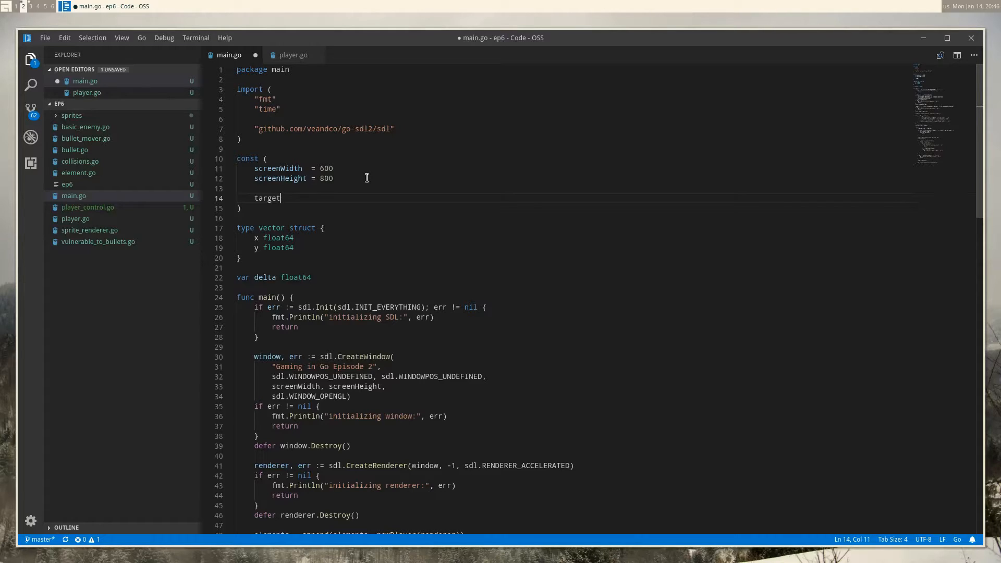
{"action": "type", "text": "Tricks"}
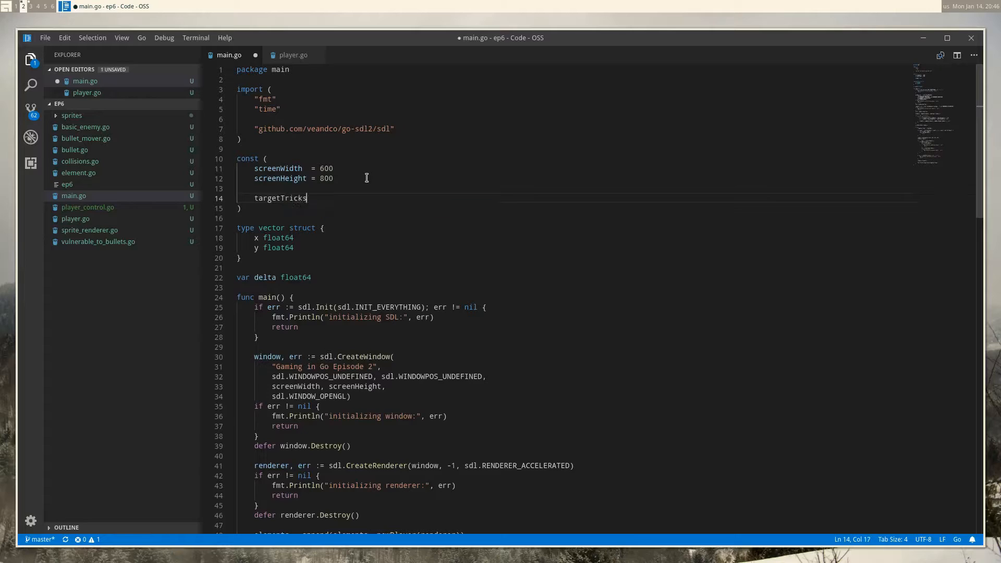
{"action": "type", "text": "Per"}
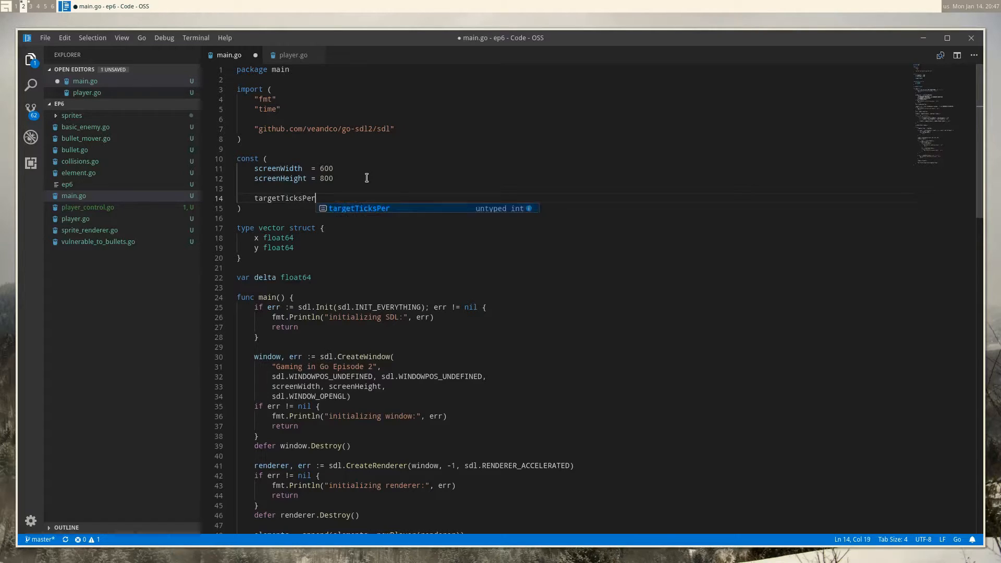
{"action": "type", "text": "Second ="}
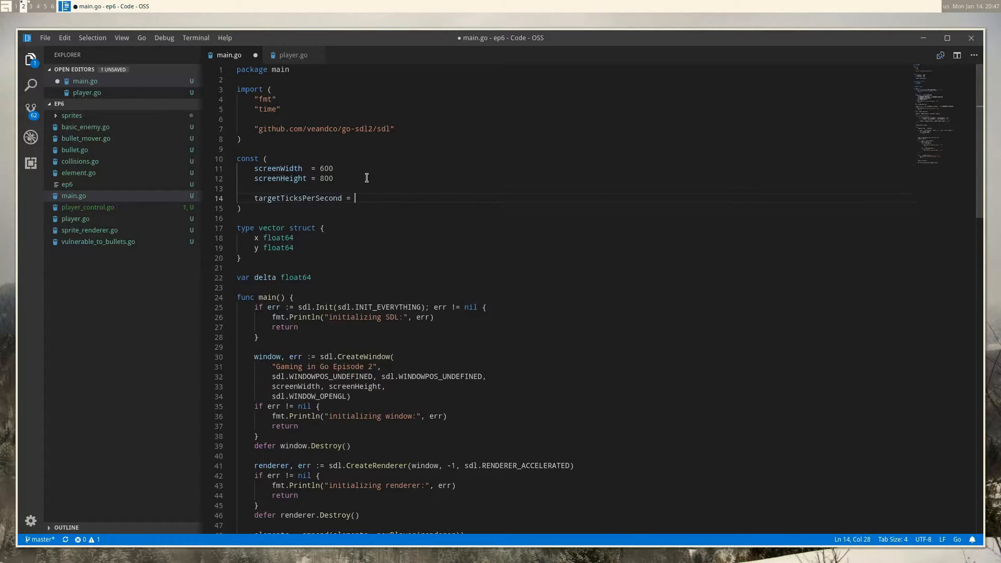
{"action": "type", "text": "60"}
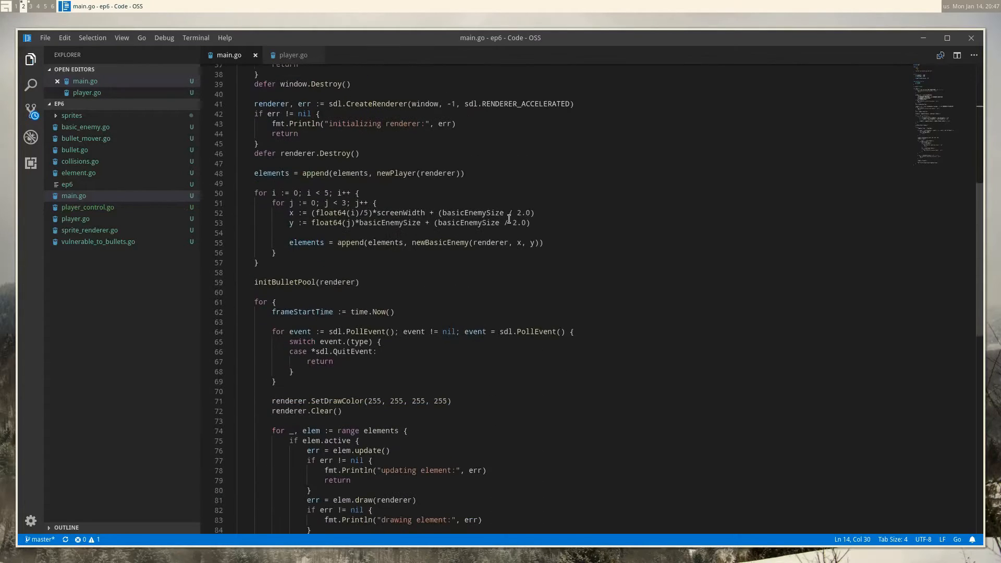
Step: Set delta = time.Since(frameStartTime).Seconds() * targetTicksPerSecond and save main.go
{"action": "scroll", "scroll_direction": "down", "scroll_amount": 3}
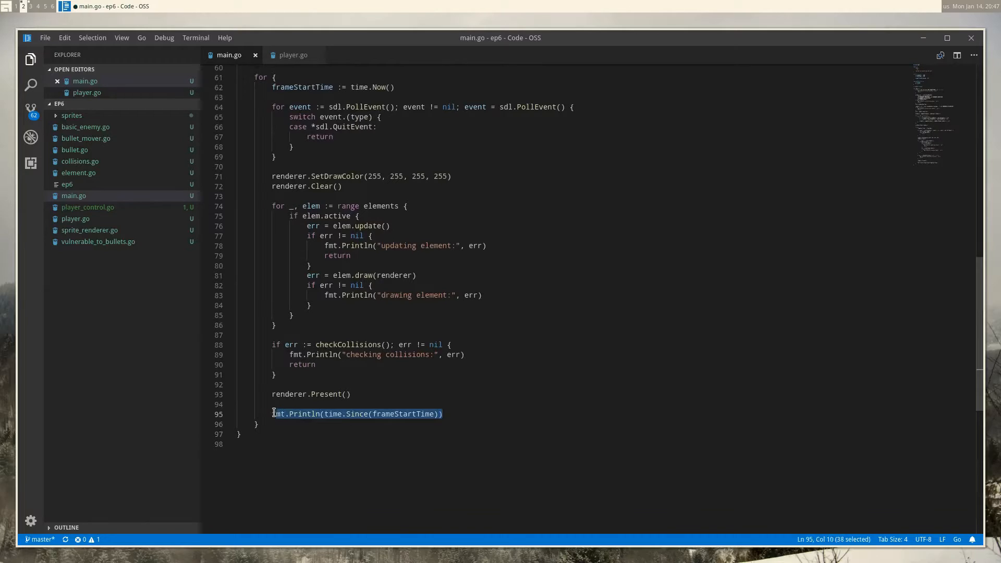
{"action": "type", "text": "delta ="}
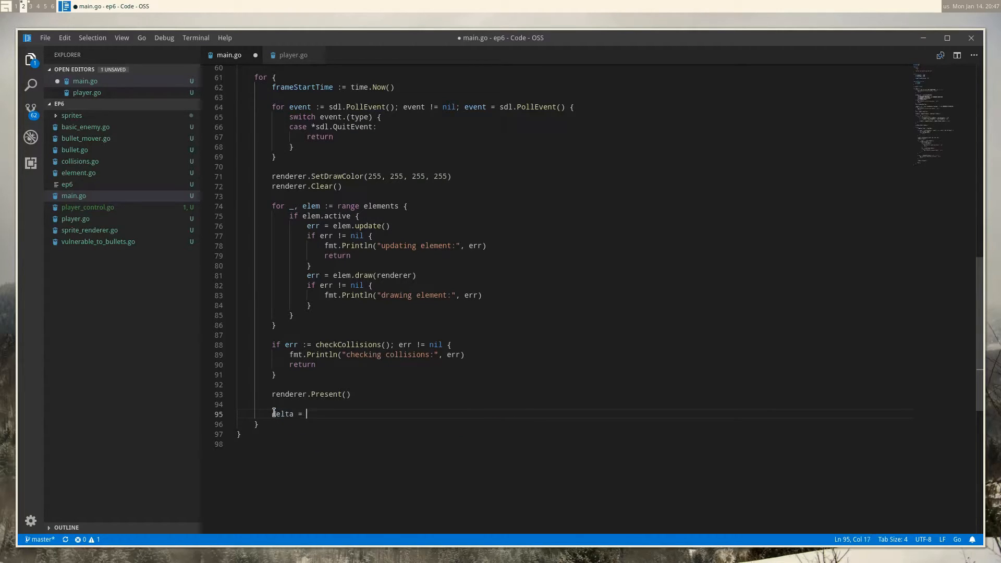
{"action": "type", "text": "time.Since()"}
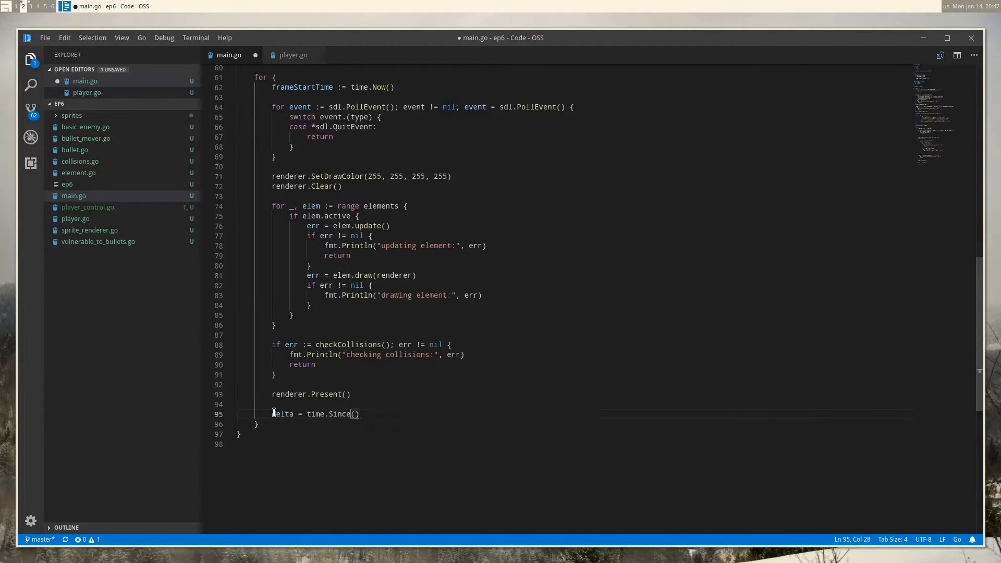
{"action": "type", "text": "frameStartTime"}
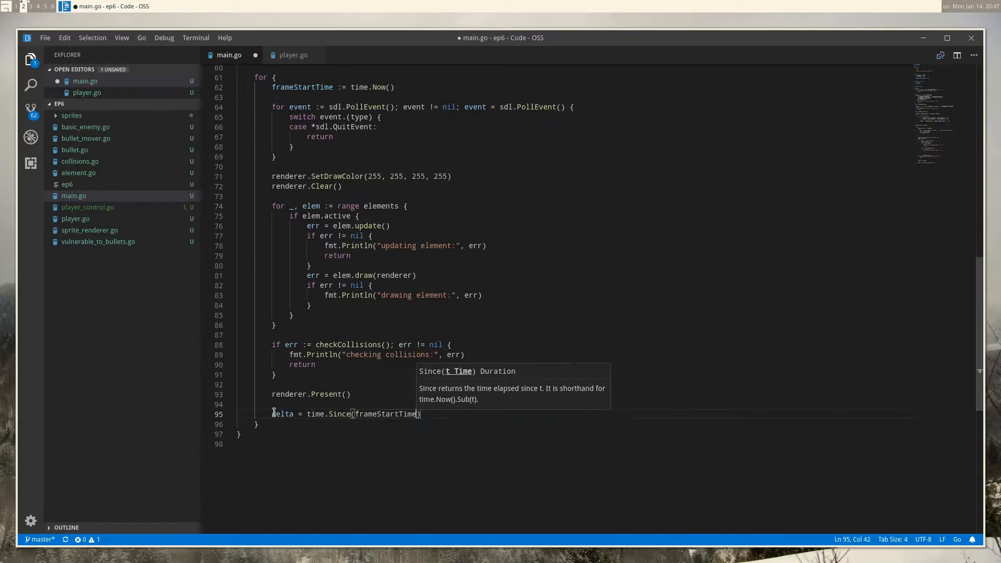
{"action": "type", "text": ".Seconds("}
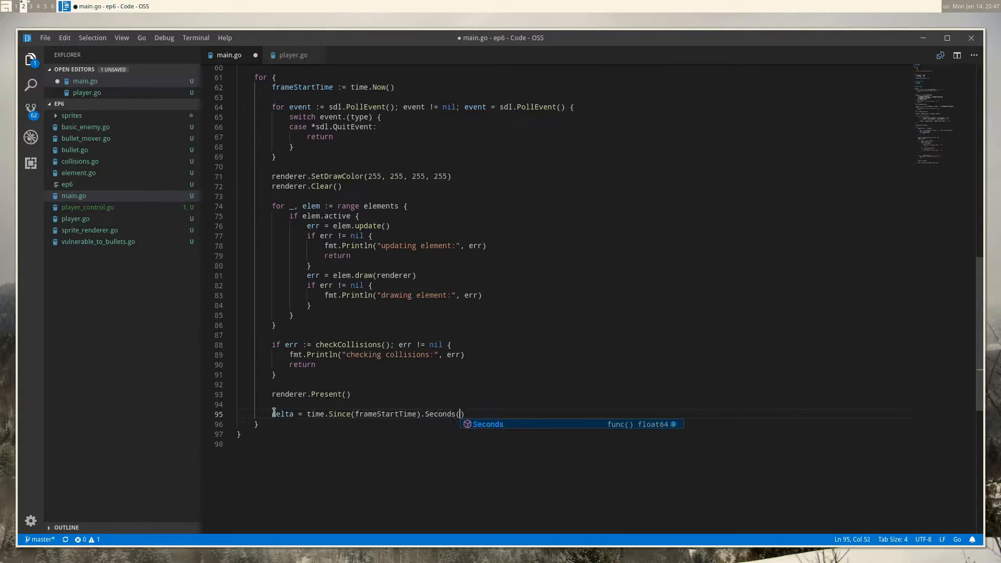
{"action": "type", "text": "* t"}
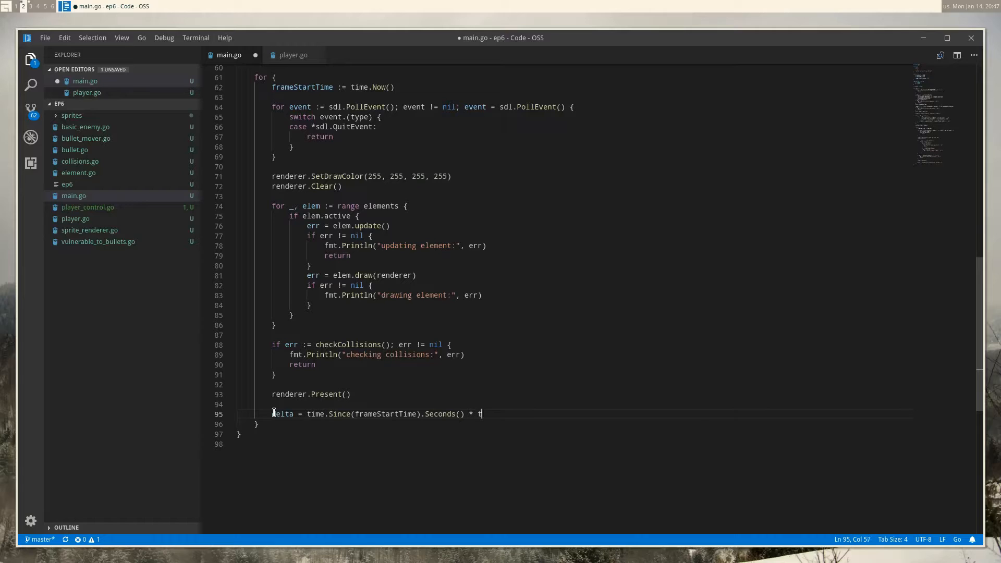
{"action": "type", "text": "argetTicksPerSecond"}
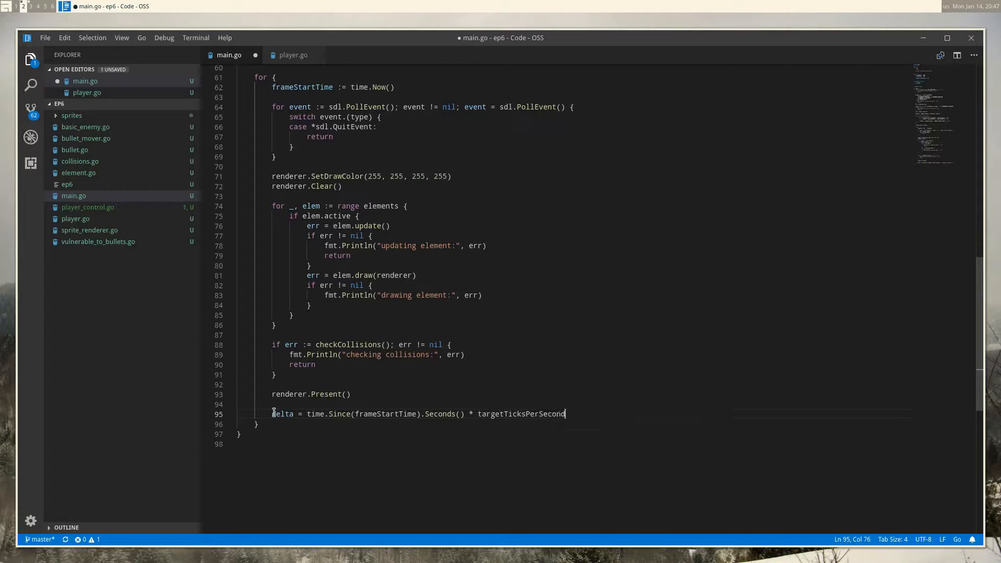
{"action": "key", "text": "ctrl+s"}
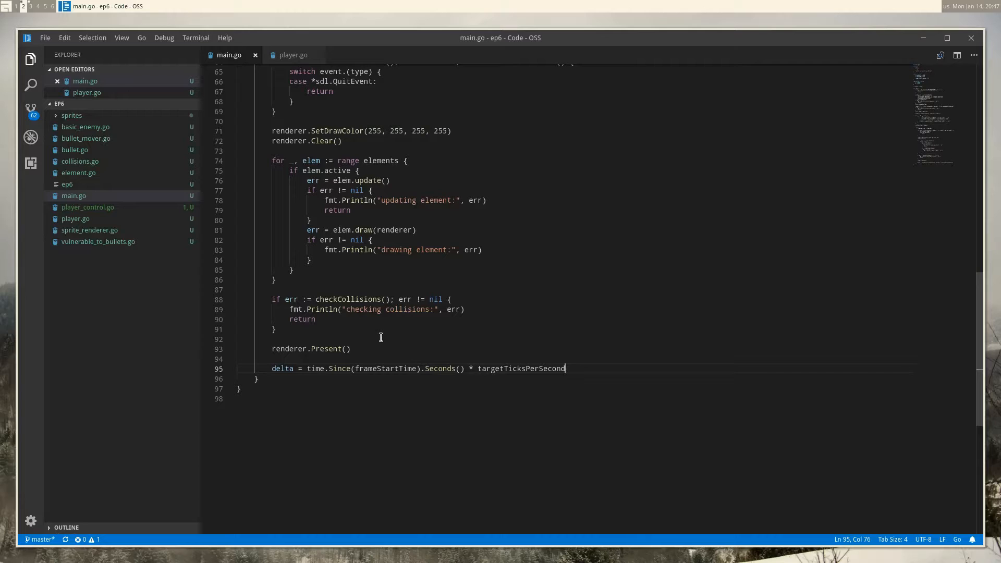
{"action": "mouse_move", "coordinate": [361, 375]}
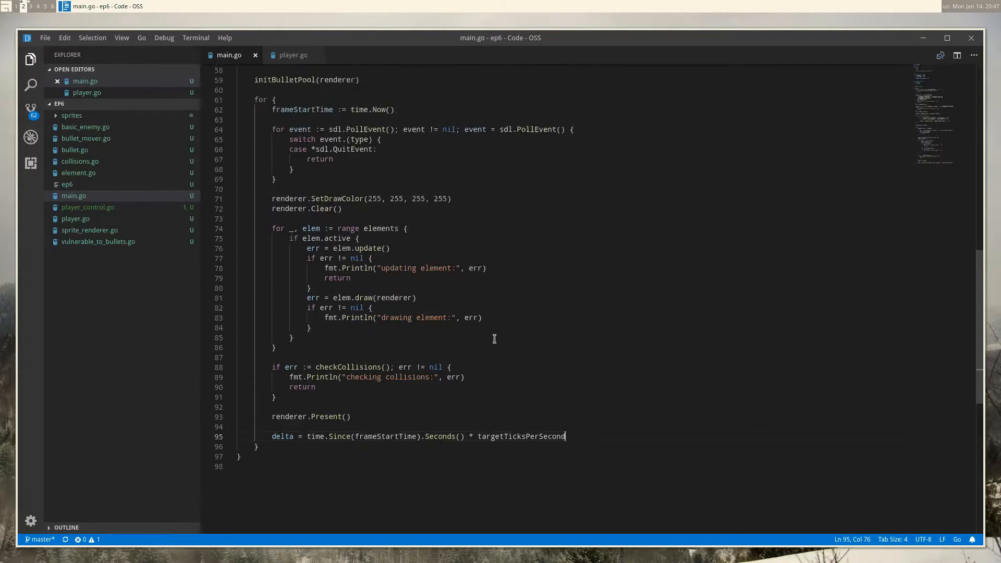
{"action": "scroll", "scroll_direction": "down", "scroll_amount": 3}
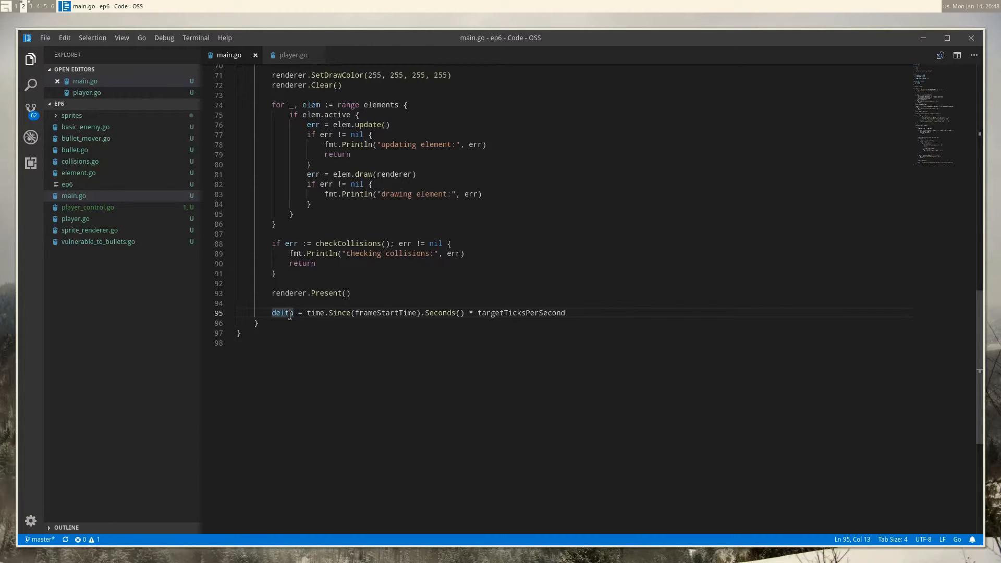
Step: Highlight the elapsed-time and .Seconds() parts of the delta formula
{"action": "left_click_drag", "start_coordinate": [307, 313], "coordinate": [391, 313]}
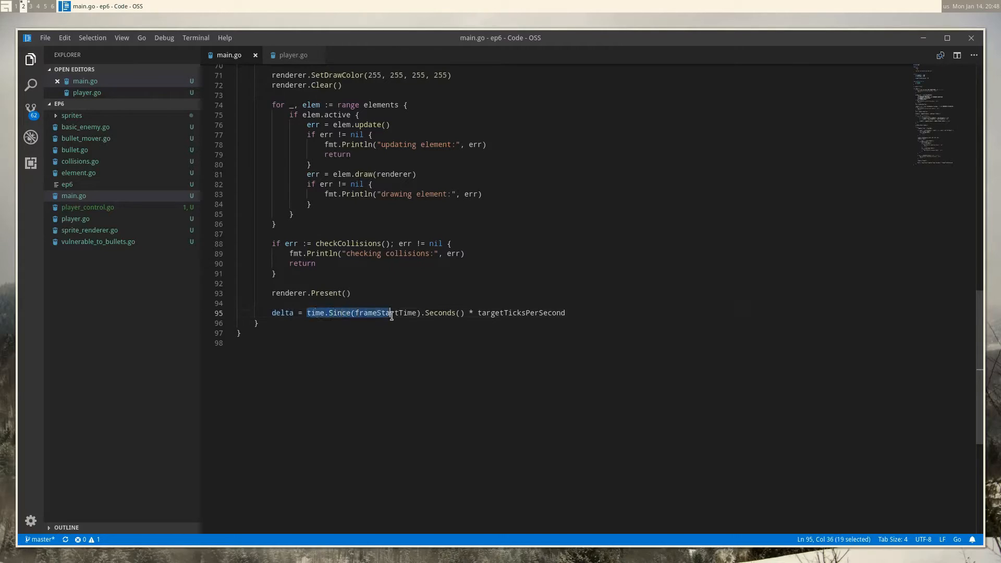
{"action": "left_click_drag", "start_coordinate": [390, 313], "coordinate": [464, 313]}
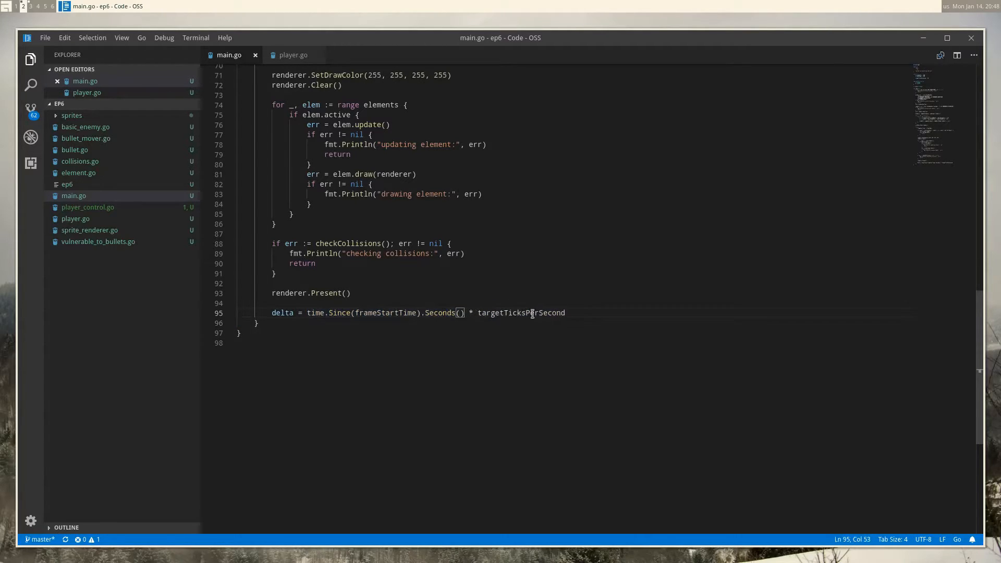
{"action": "mouse_move", "coordinate": [520, 313]}
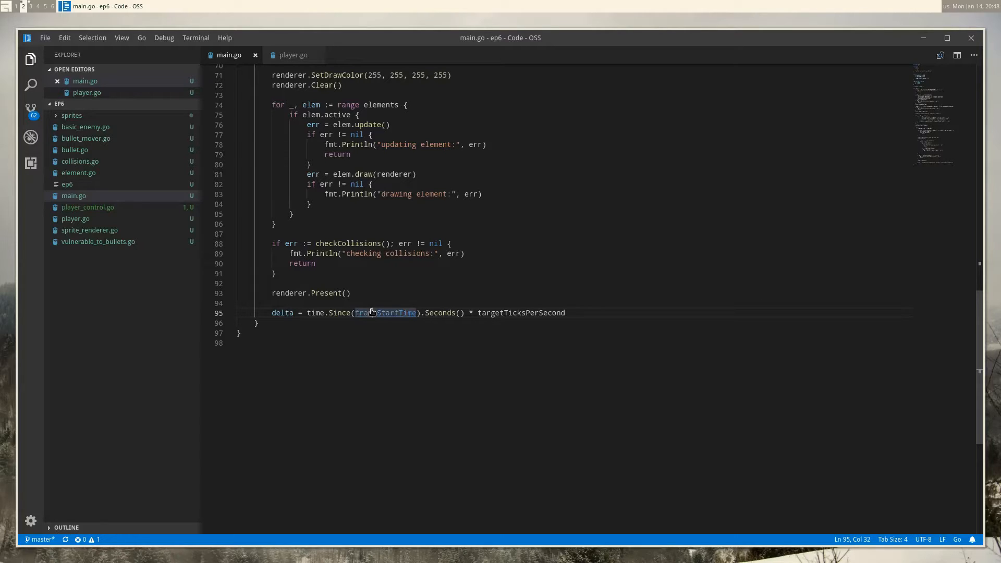
{"action": "mouse_move", "coordinate": [371, 313]}
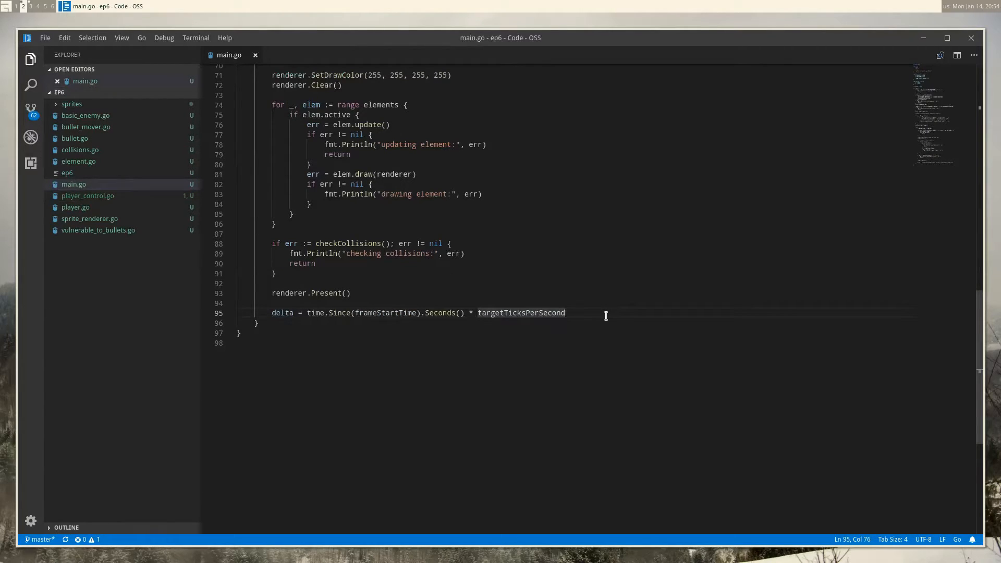
{"action": "mouse_move", "coordinate": [152, 200]}
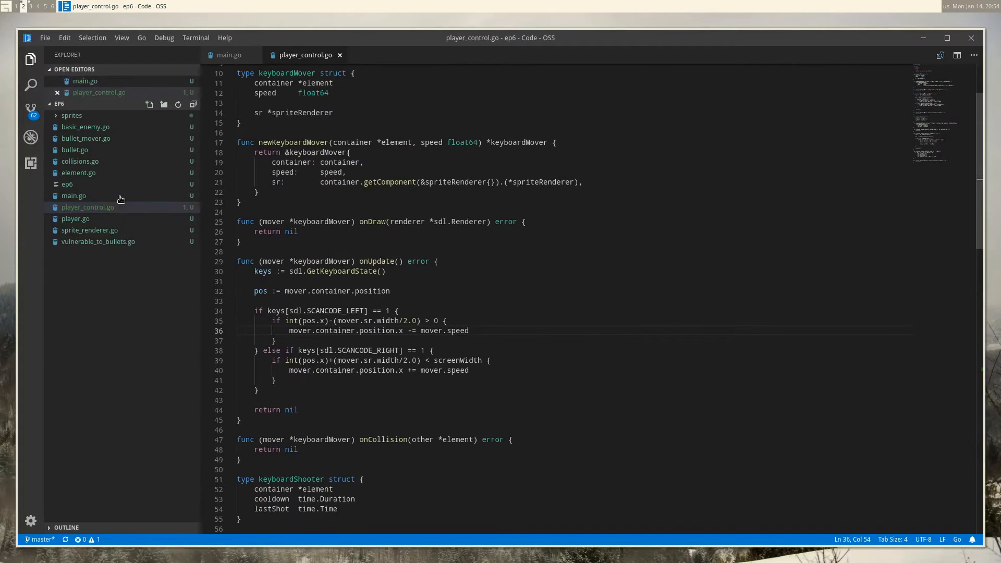
{"action": "mouse_move", "coordinate": [532, 337]}
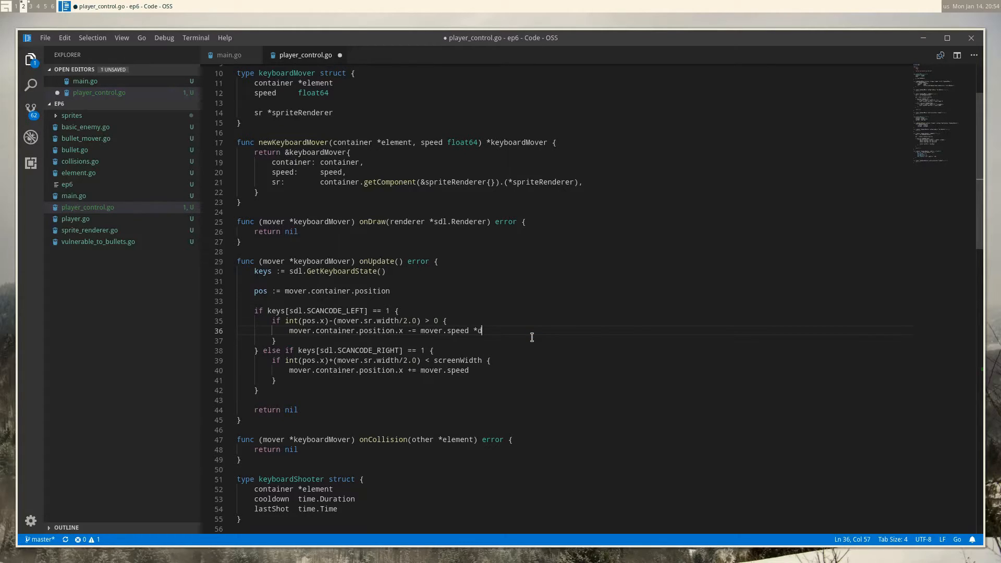
Step: Append * delta to the mover.speed position update in player_control.go
{"action": "type", "text": "delta"}
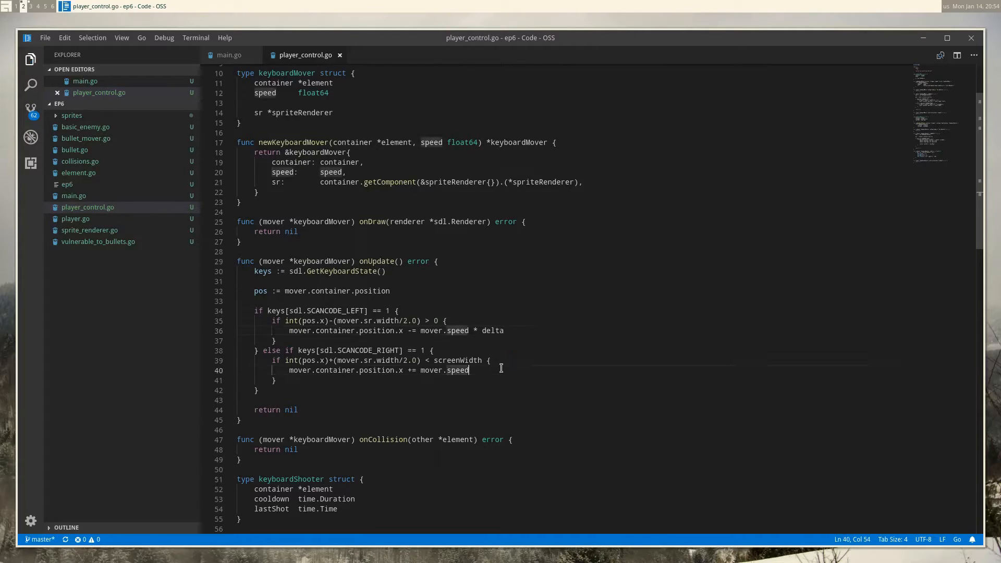
{"action": "type", "text": "* delta"}
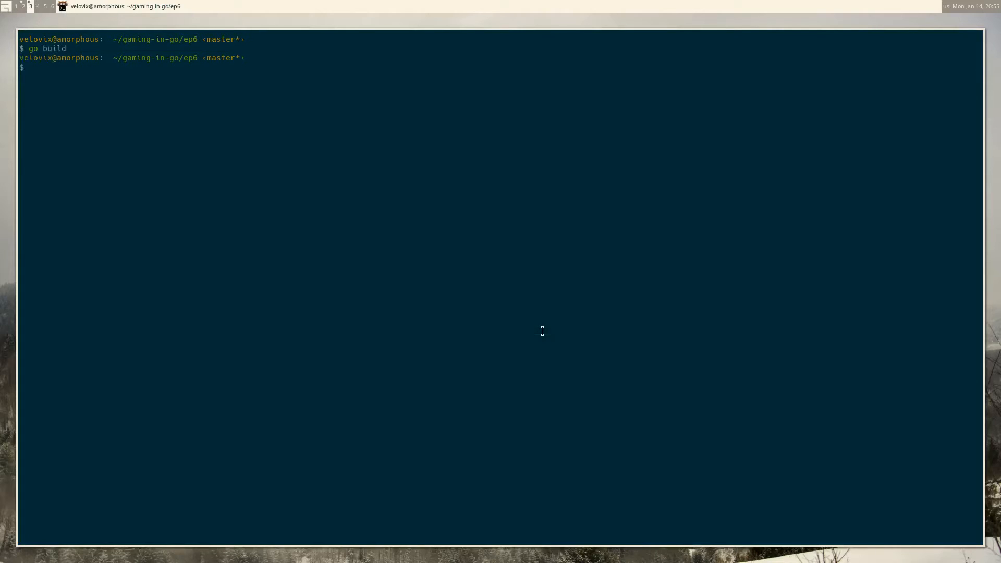
Step: Run ./ep6 to start the rebuilt game
{"action": "type", "text": "./ep6"}
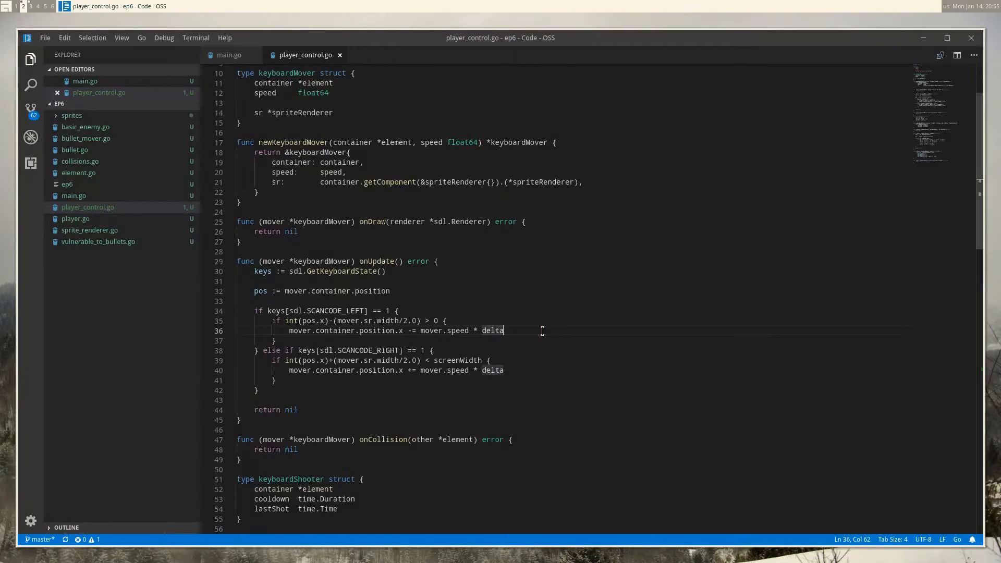
Step: Change the player's keyboard mover speed in player.go from 0.05 to 5 and save
{"action": "left_click", "coordinate": [74, 218]}
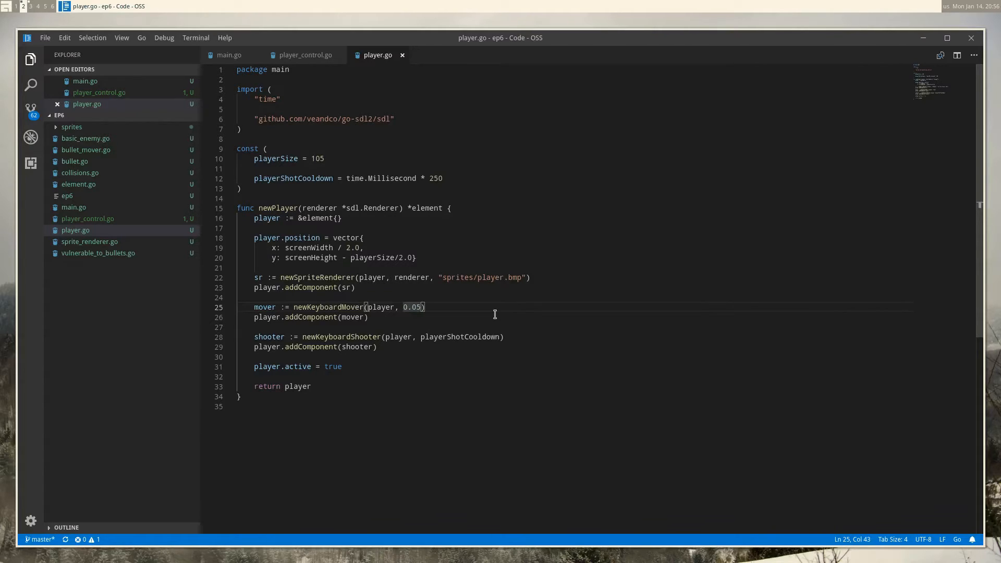
{"action": "type", "text": "5"}
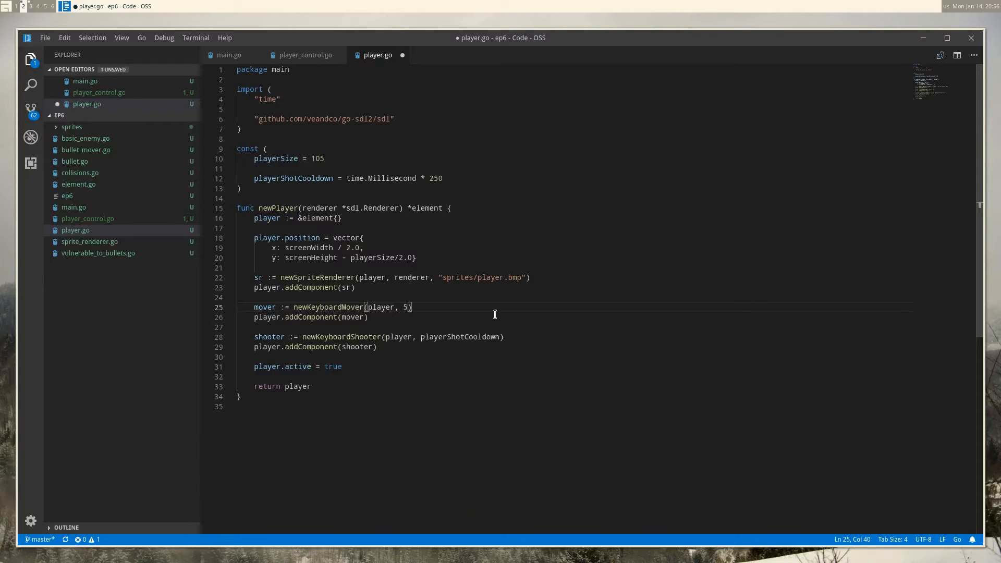
{"action": "key", "text": "ctrl+s"}
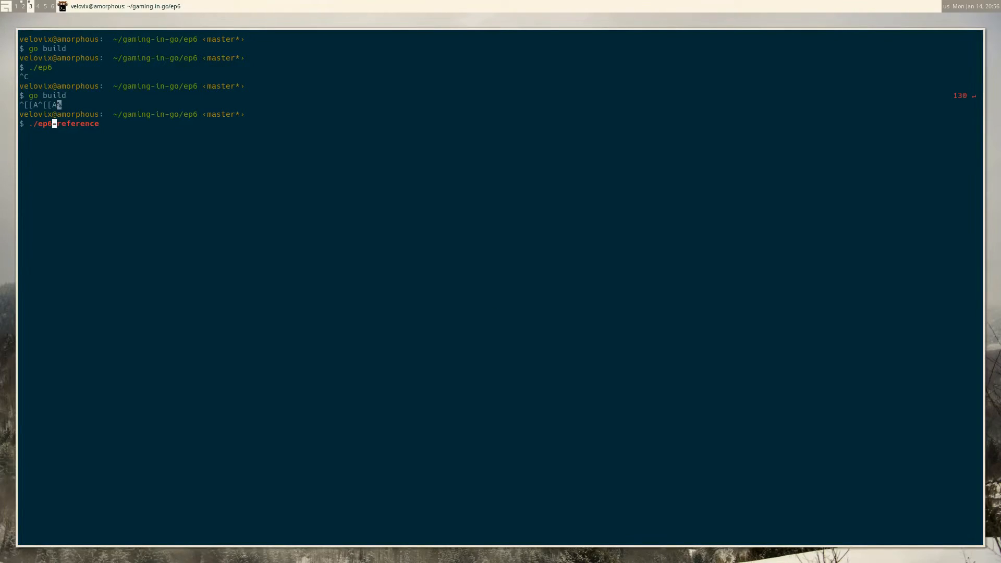
Step: Run ./ep6 and steer the ship right, left, and right again to test speed
{"action": "type", "text": "./ep6"}
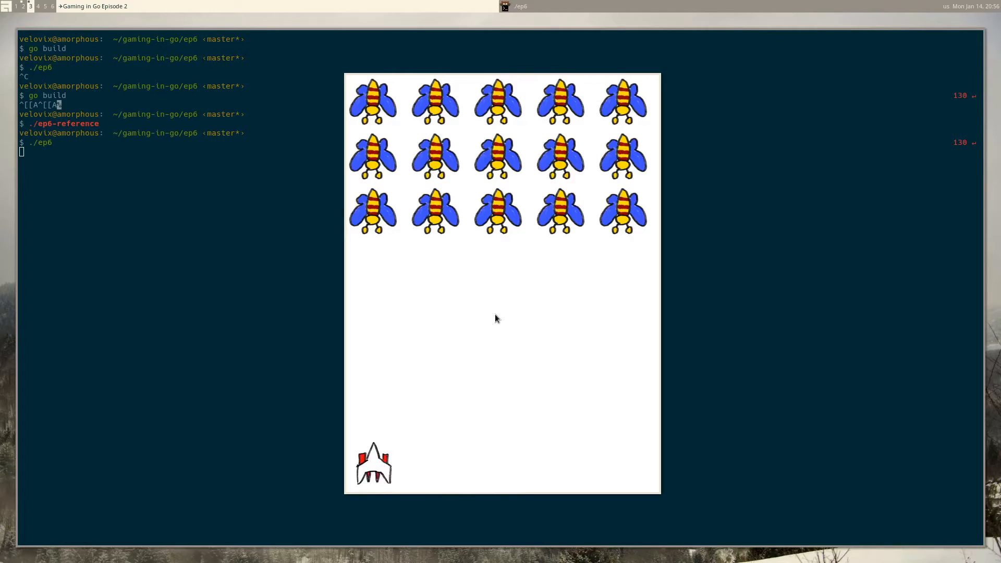
{"action": "key", "text": "Right"}
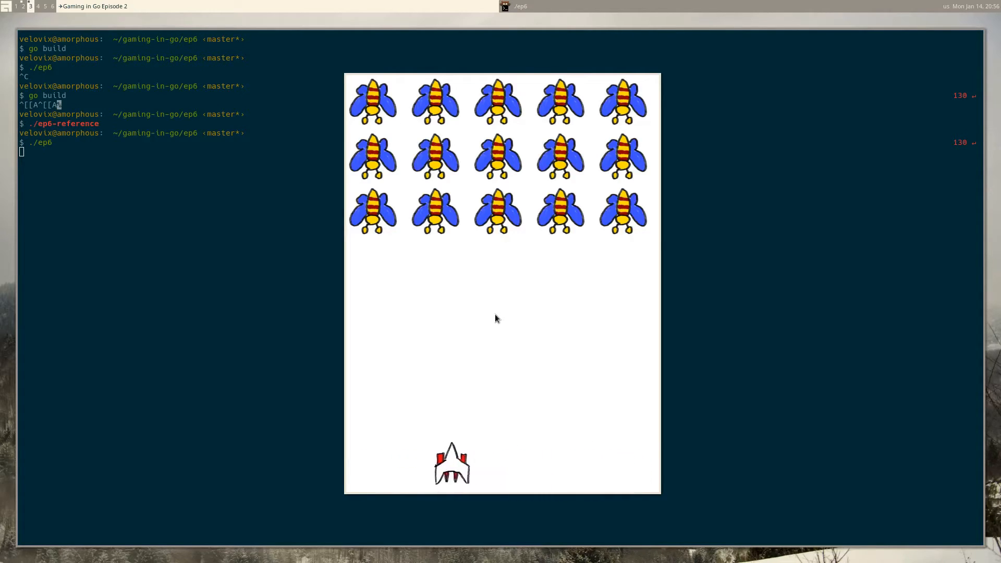
{"action": "key", "text": "Left"}
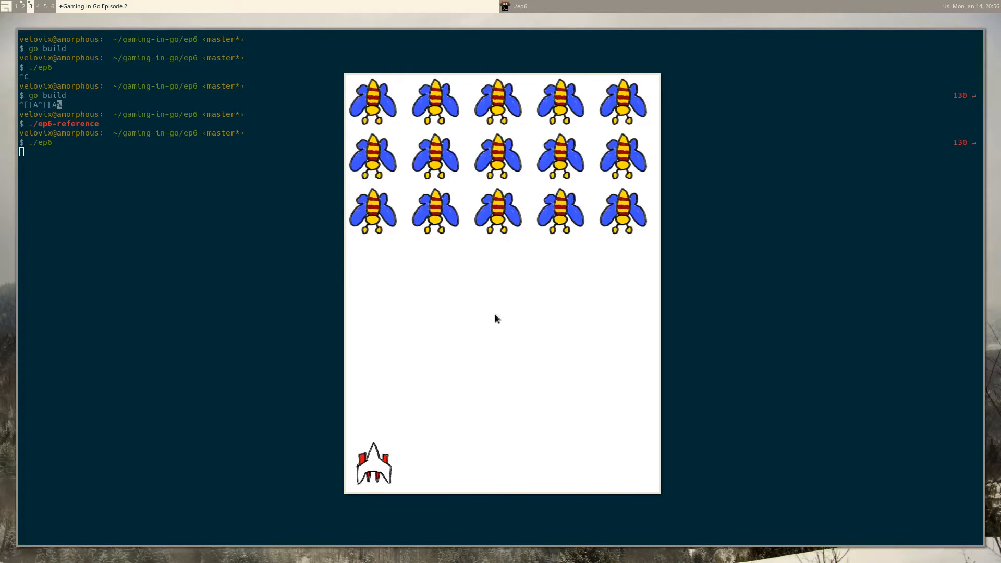
{"action": "key", "text": "Right"}
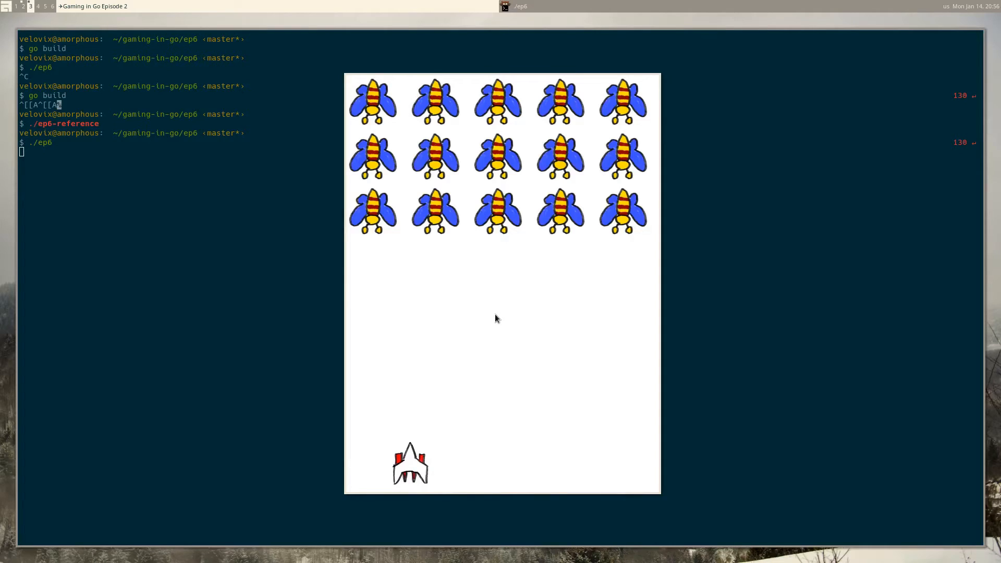
{"action": "key", "text": "Right"}
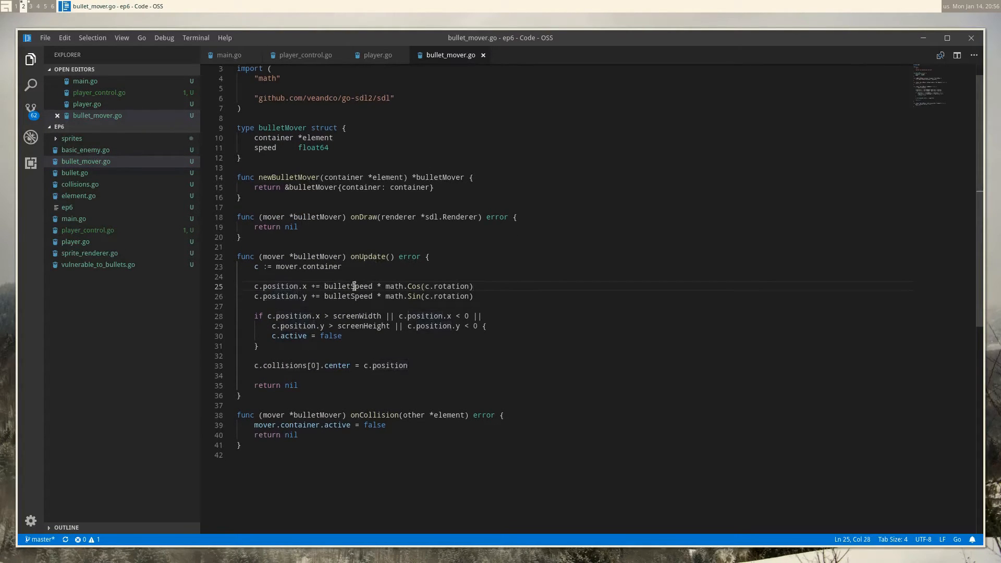
Step: Multiply the bullet's x and y position updates in bullet_mover.go by delta
{"action": "double_click", "coordinate": [348, 286]}
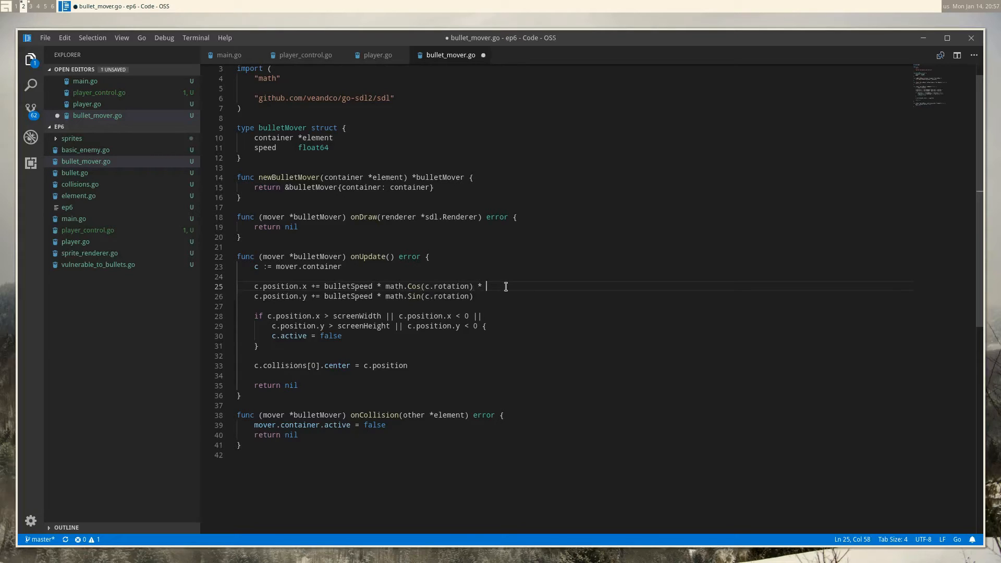
{"action": "type", "text": "delta"}
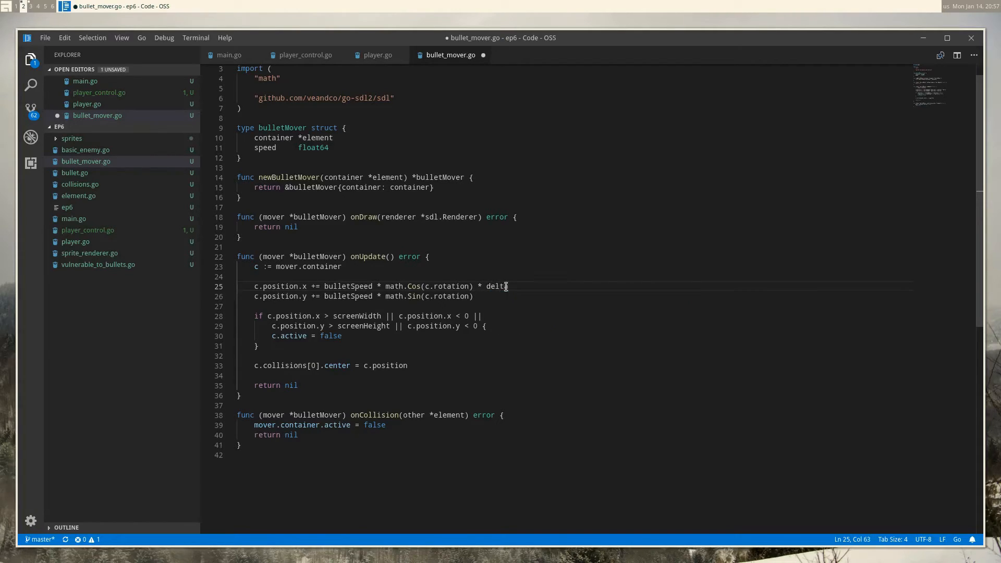
{"action": "type", "text": "* delta"}
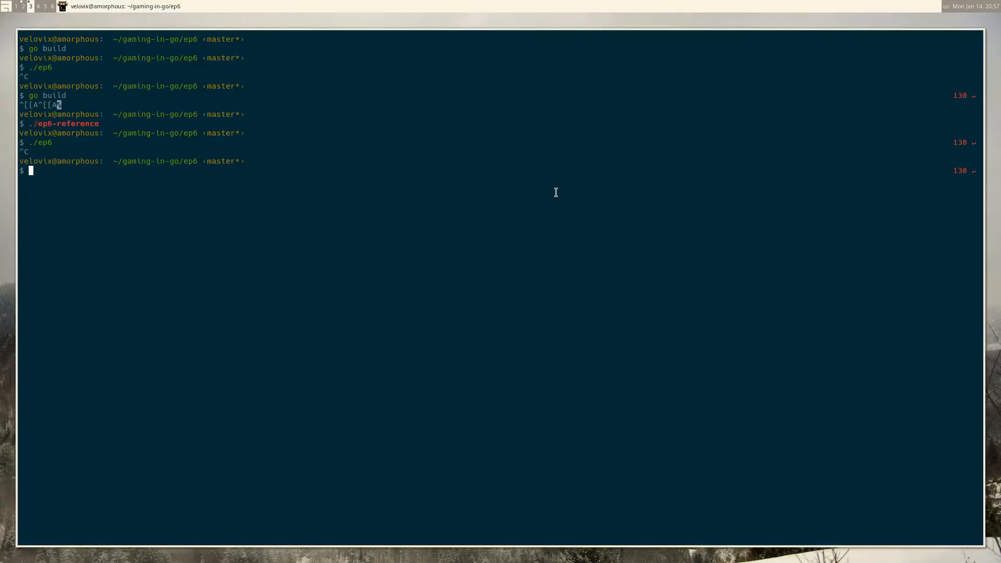
Step: Run go build in the terminal to rebuild the game
{"action": "type", "text": "go build"}
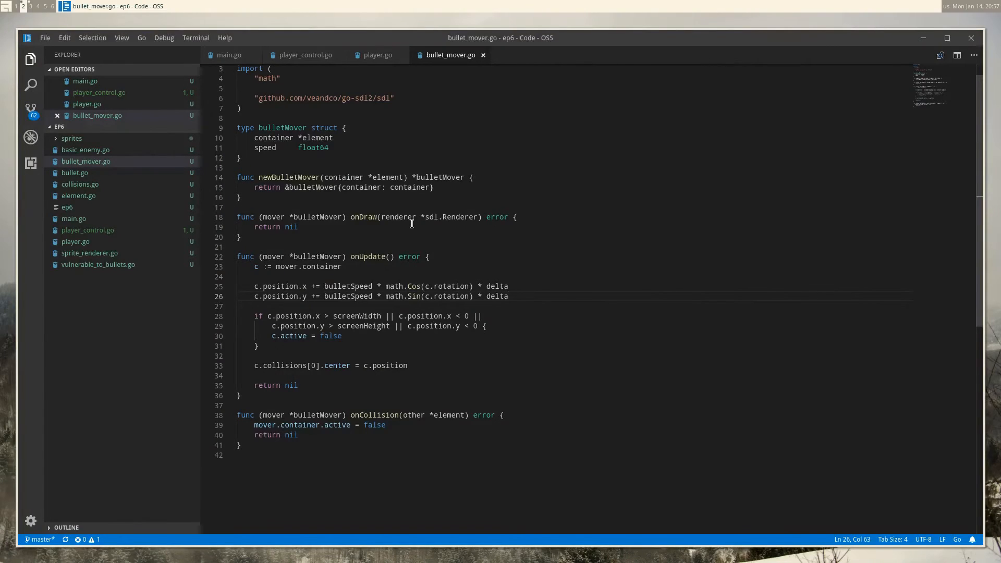
Step: Jump to bulletSpeed's definition, check player.go's speed, and set bulletSpeed to 10
{"action": "left_click", "coordinate": [344, 286]}
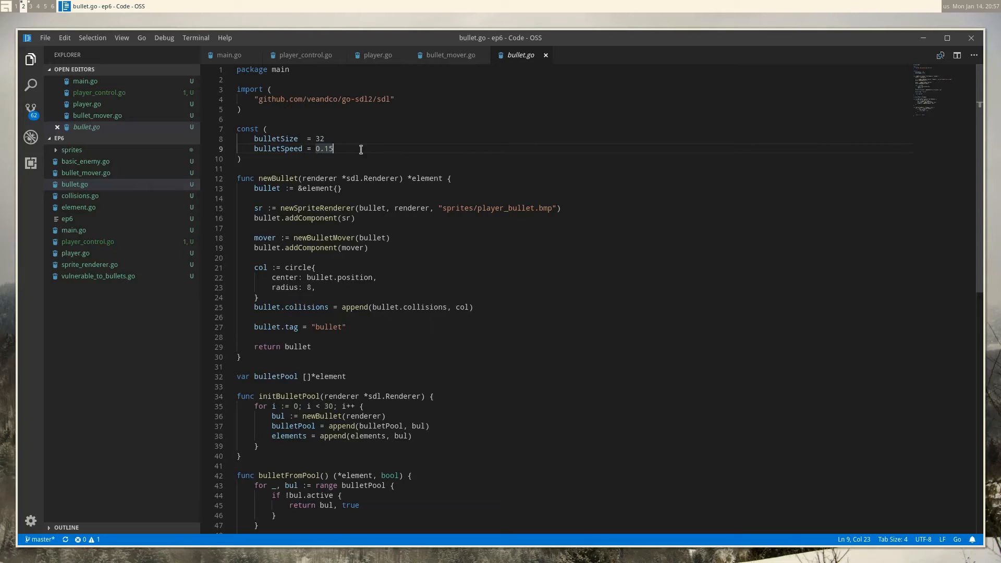
{"action": "mouse_move", "coordinate": [375, 55]}
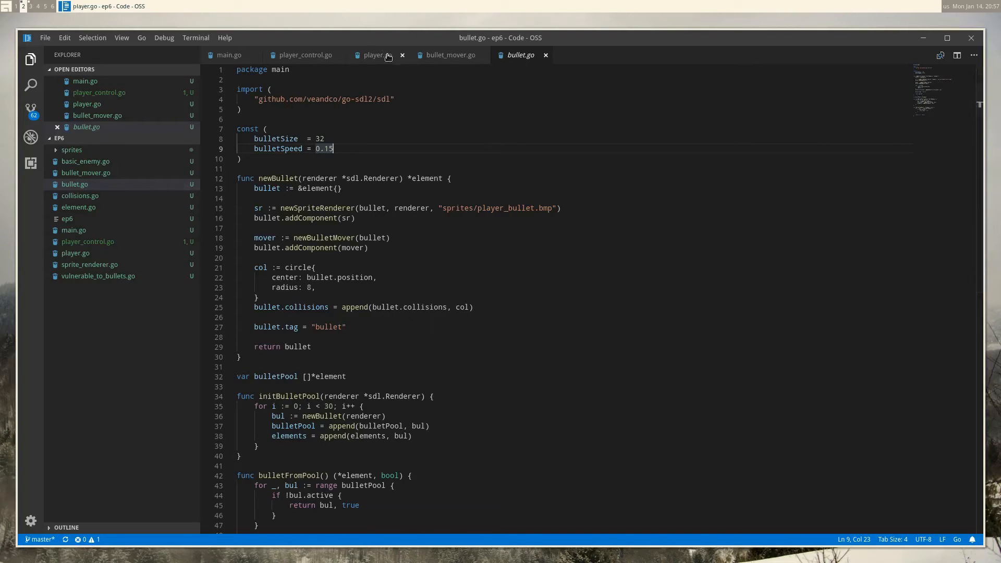
{"action": "left_click", "coordinate": [376, 55]}
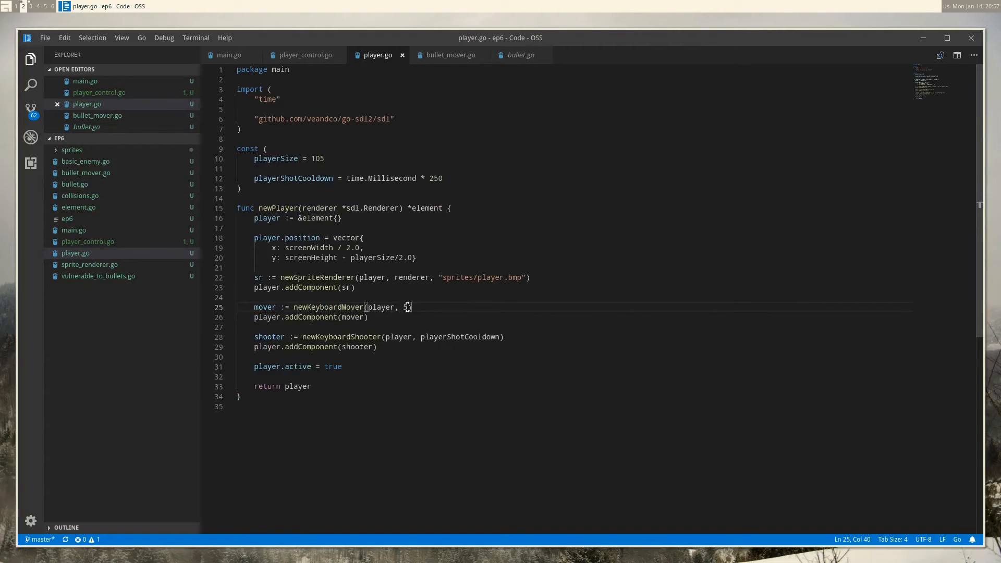
{"action": "left_click", "coordinate": [521, 55]}
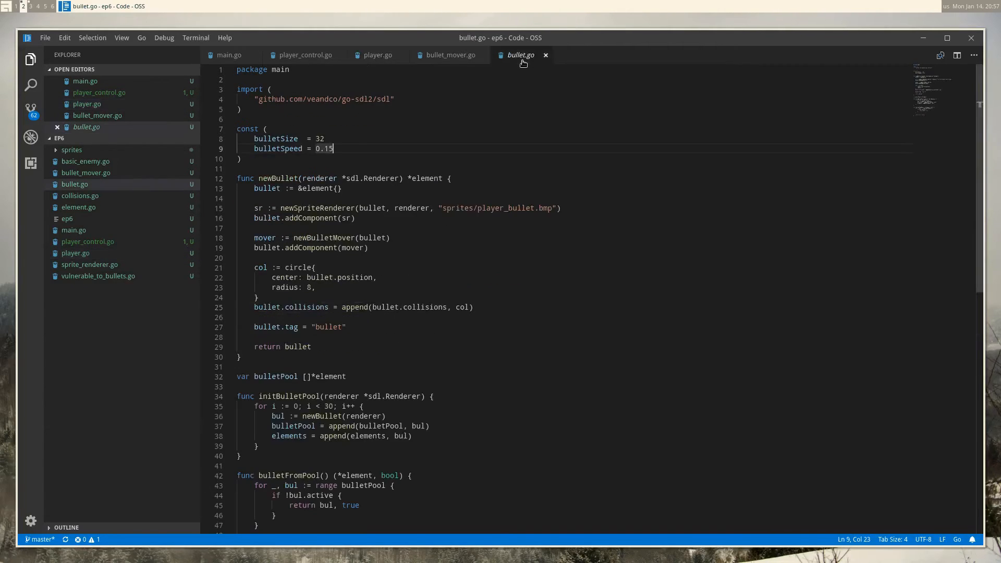
{"action": "key", "text": "BackSpace"}
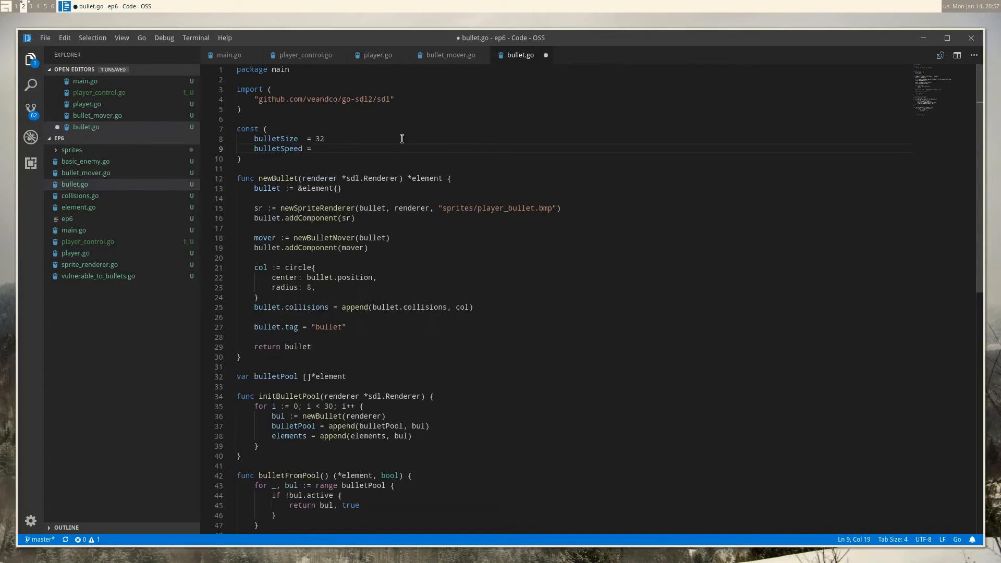
{"action": "type", "text": "10"}
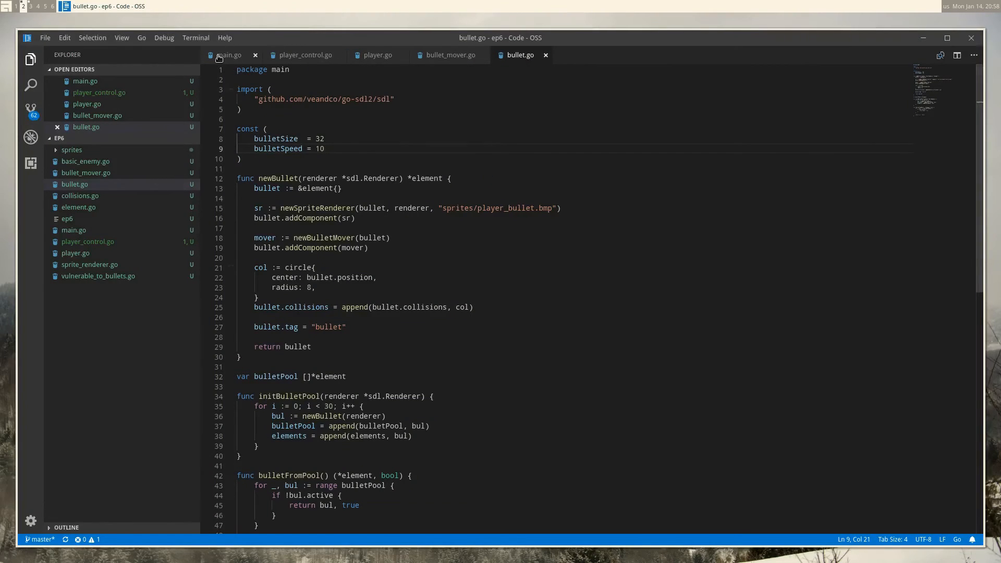
Step: Start a time.Sleep(time.Millisecond ...) call in main.go's game loop after renderer.Present()
{"action": "left_click", "coordinate": [229, 54]}
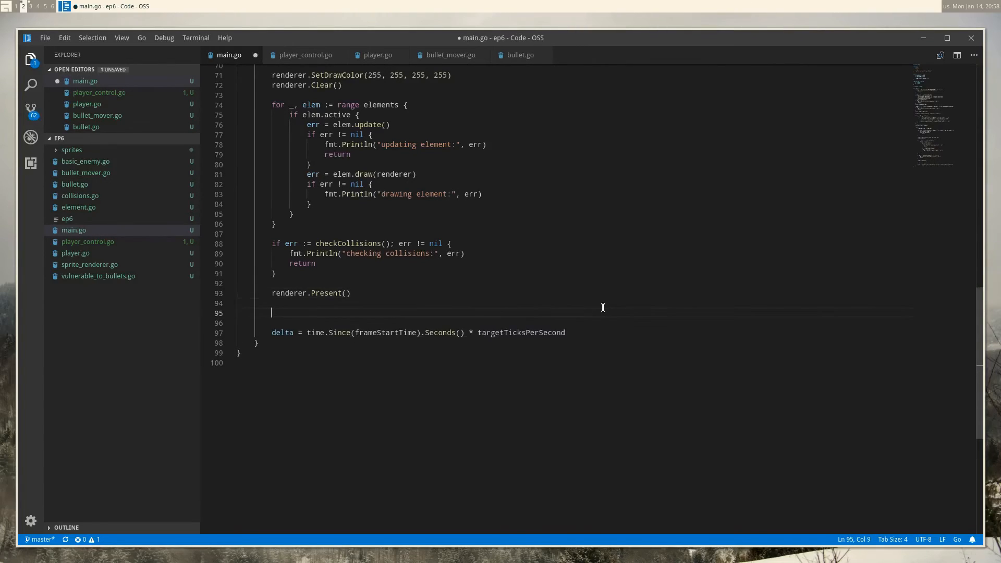
{"action": "type", "text": "time."}
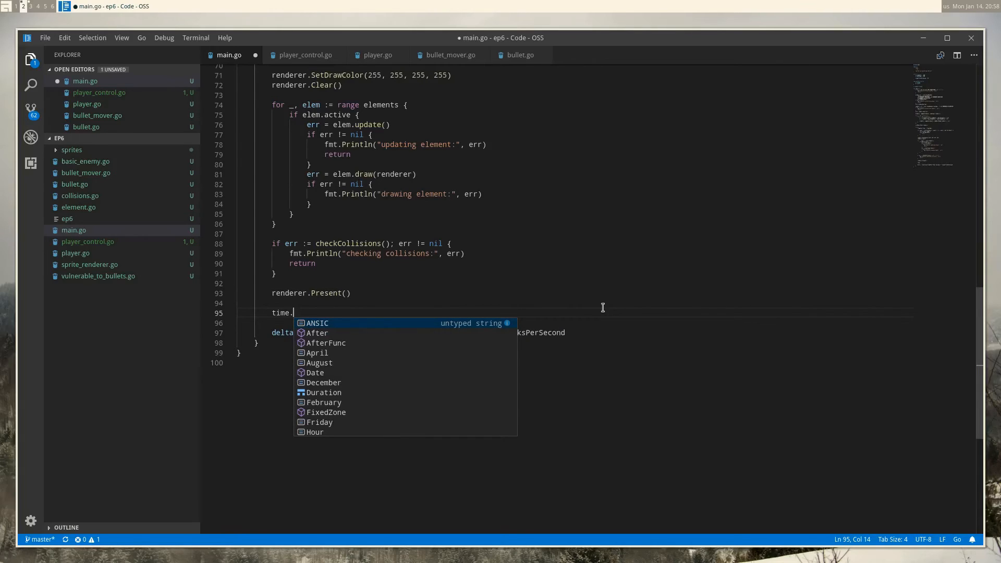
{"action": "type", "text": "Sleep("}
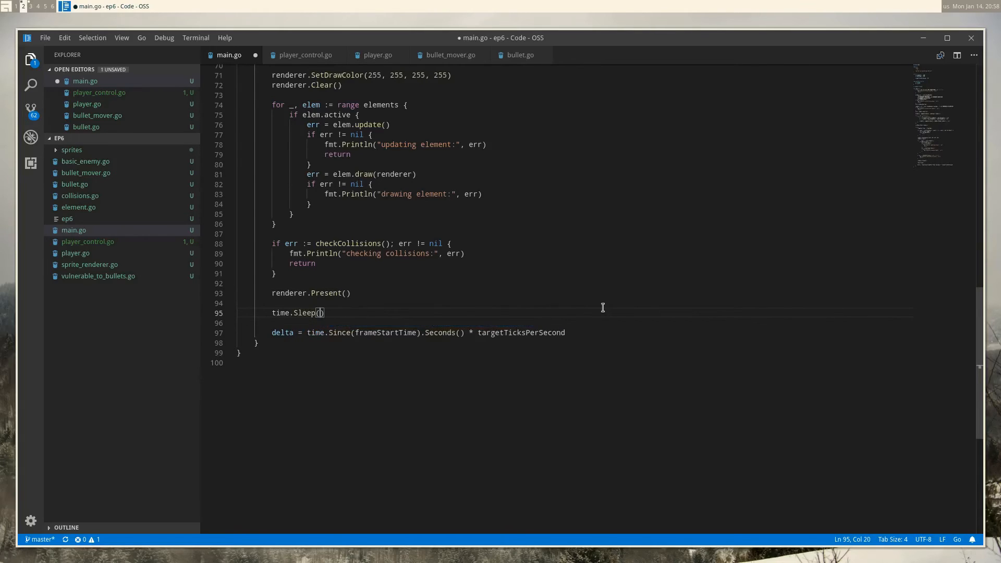
{"action": "type", "text": "time.Milli"}
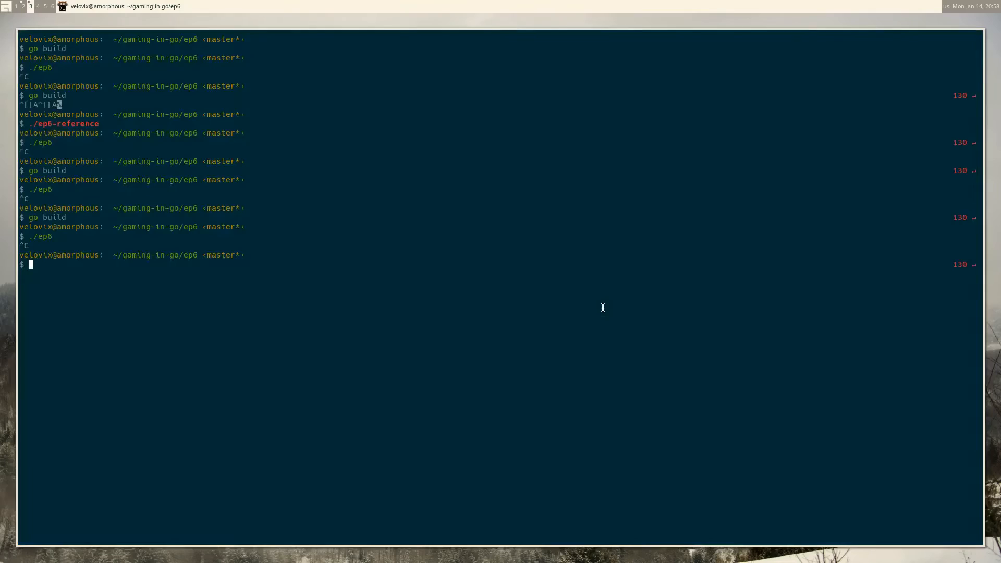
Step: Rebuild the game twice with go build in the terminal
{"action": "type", "text": "go build"}
{"action": "type", "text": "./ep6"}
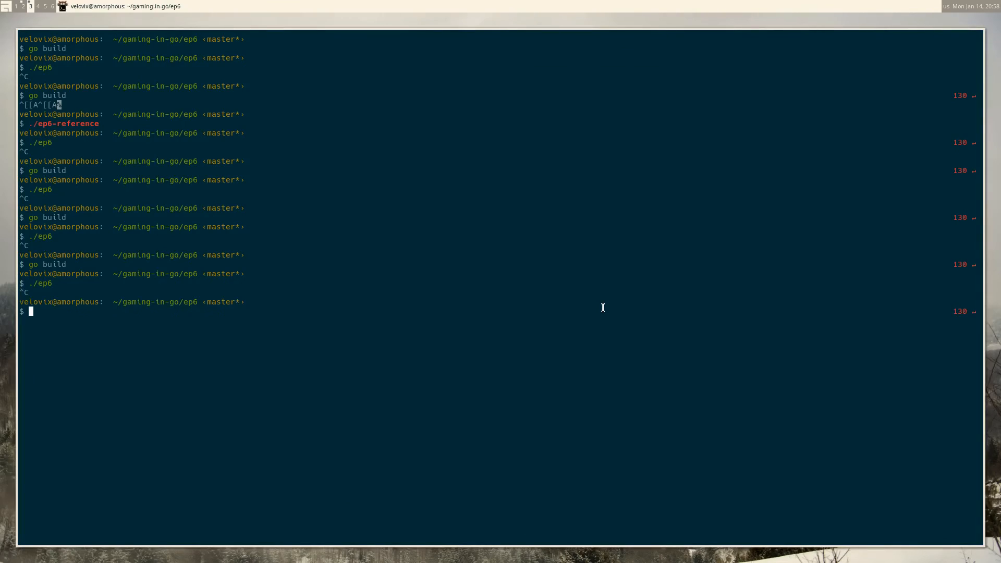
{"action": "left_click", "coordinate": [63, 6]}
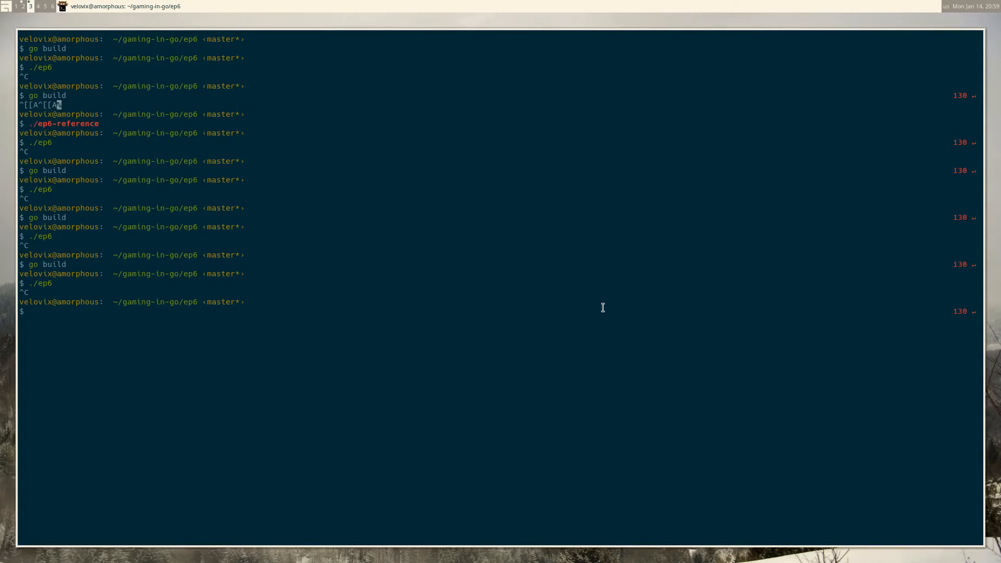
{"action": "type", "text": "go build"}
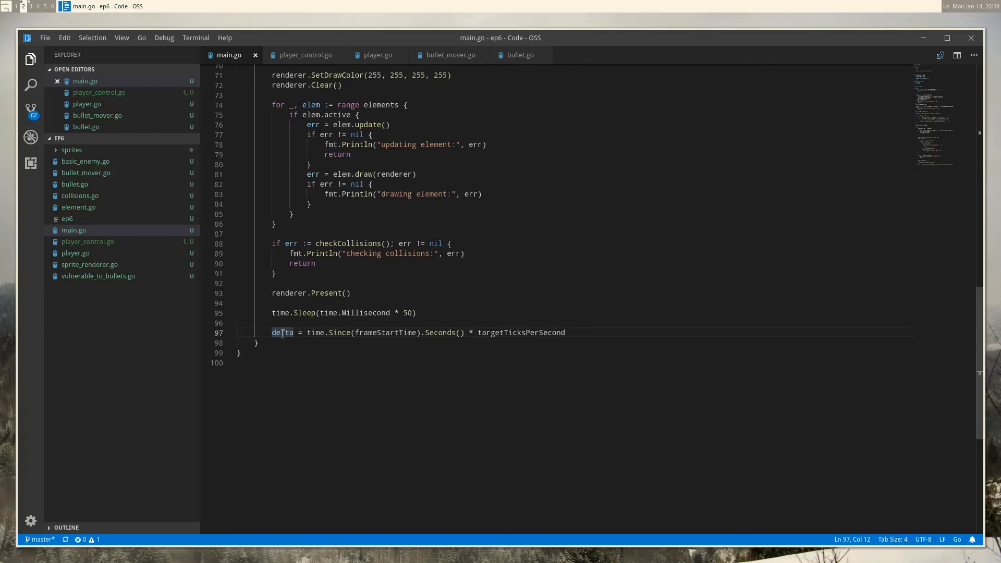
{"action": "mouse_move", "coordinate": [452, 311]}
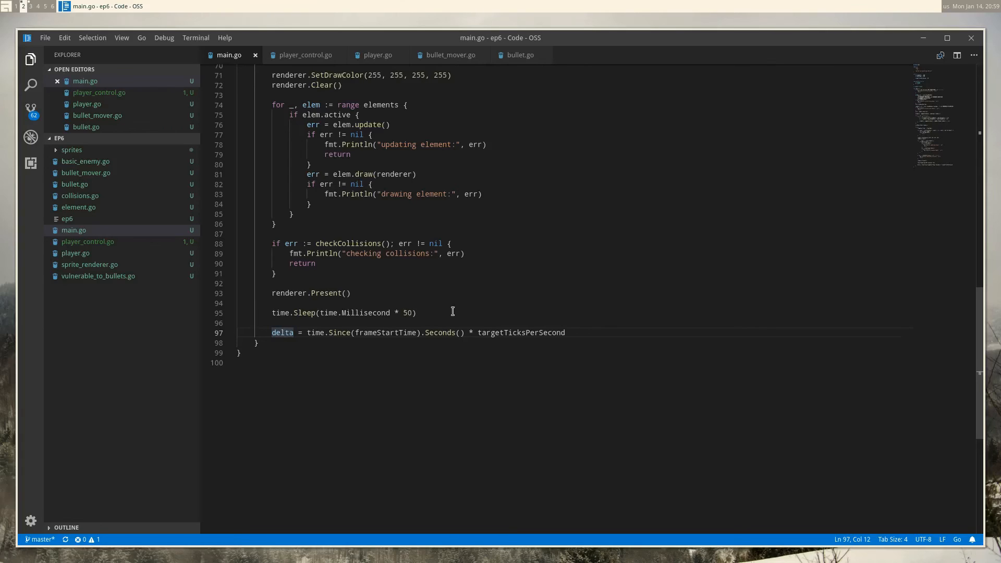
{"action": "left_click", "coordinate": [416, 313]}
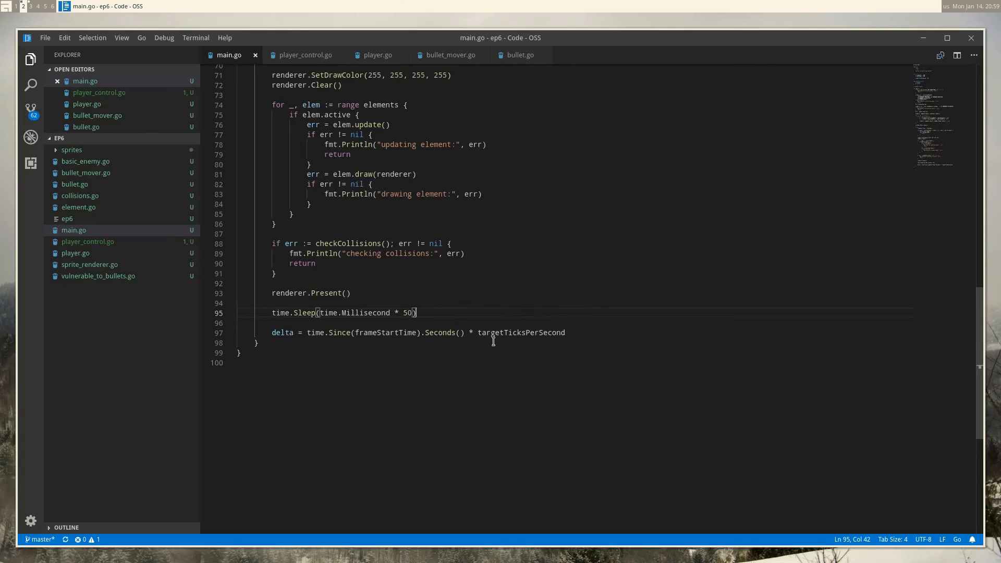
{"action": "left_click", "coordinate": [567, 333]}
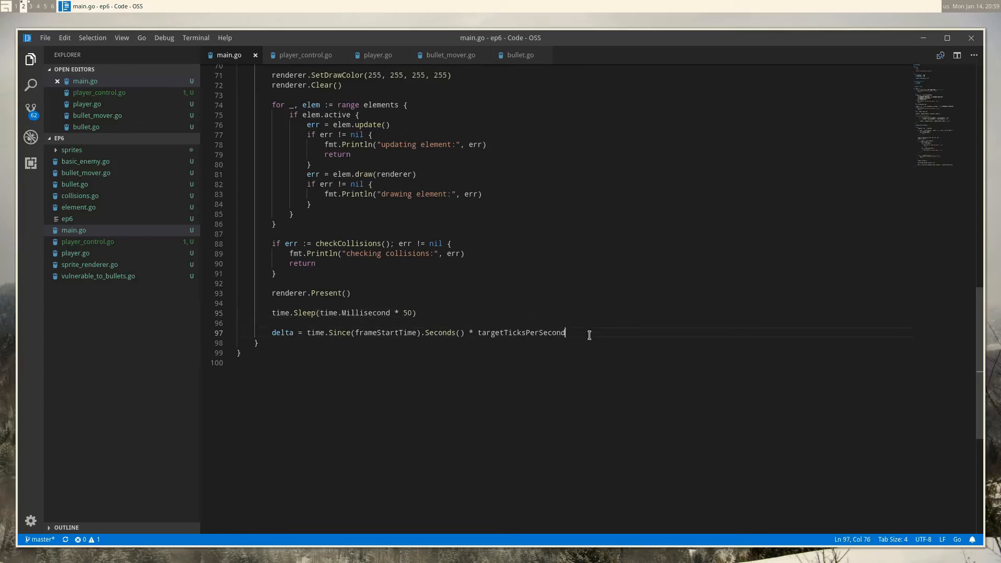
{"action": "mouse_move", "coordinate": [520, 332]}
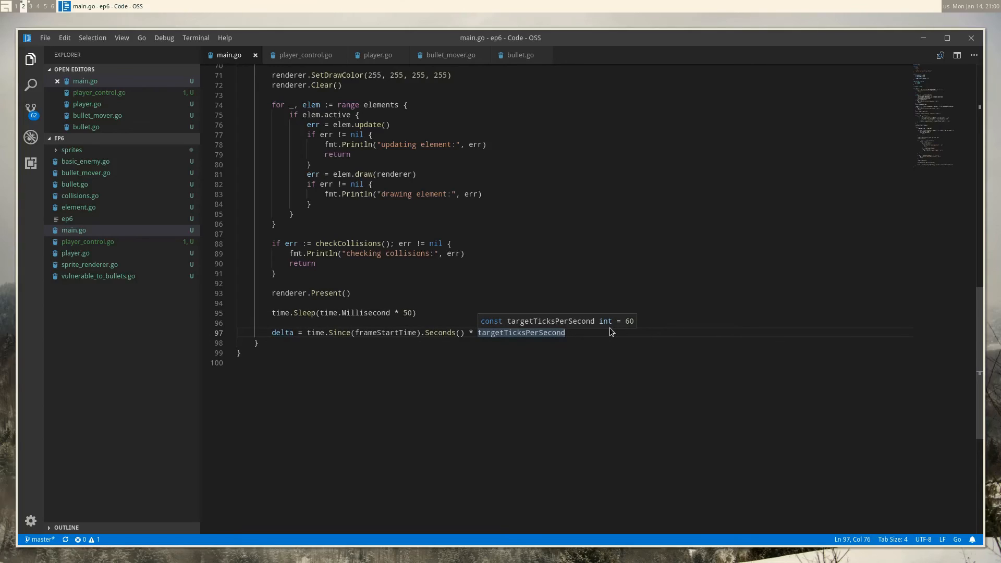